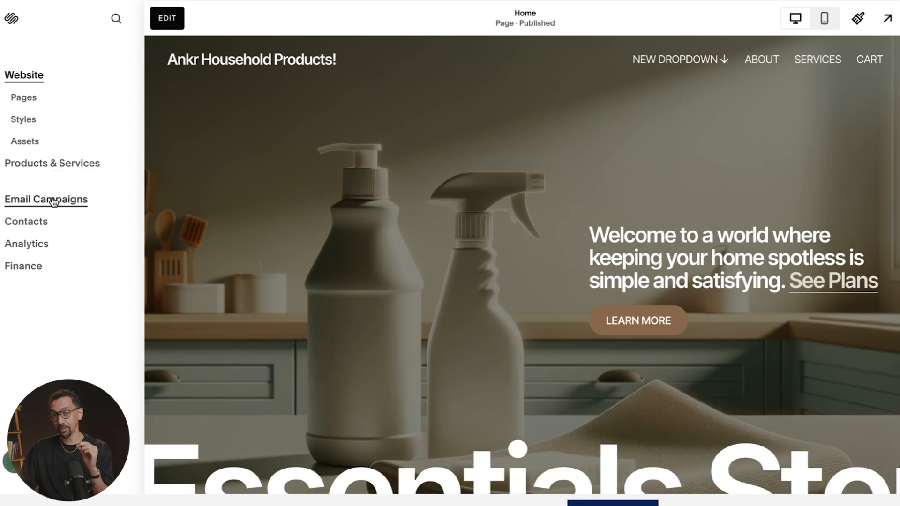
# - Open the Automations list under Email Campaigns from the sidebar
pyautogui.click(45, 199)
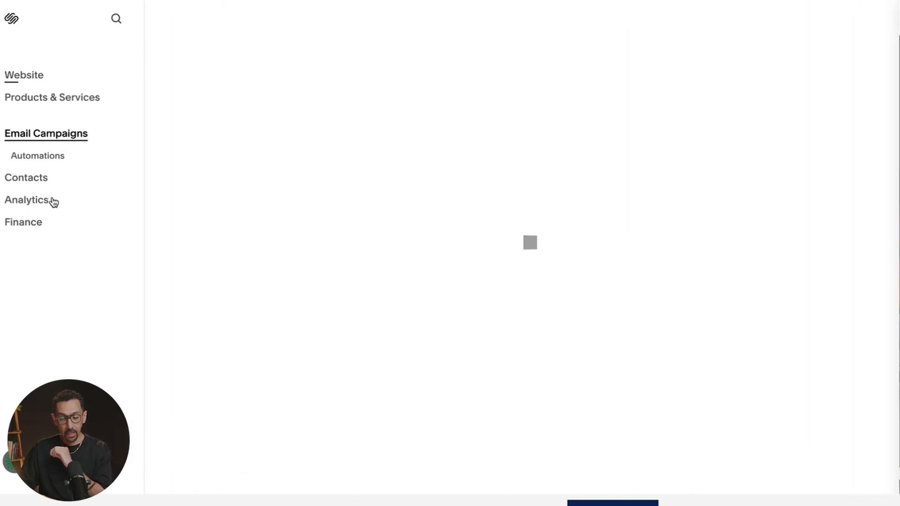
pyautogui.click(46, 133)
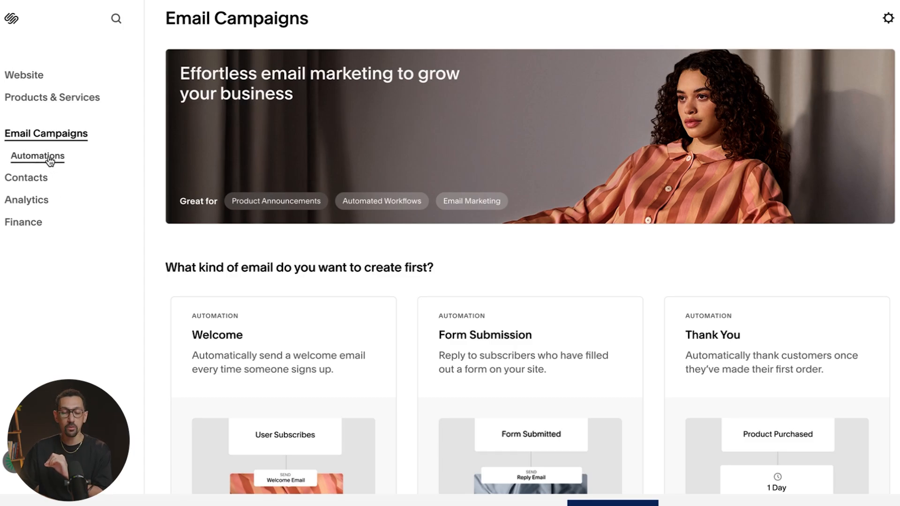
pyautogui.click(37, 156)
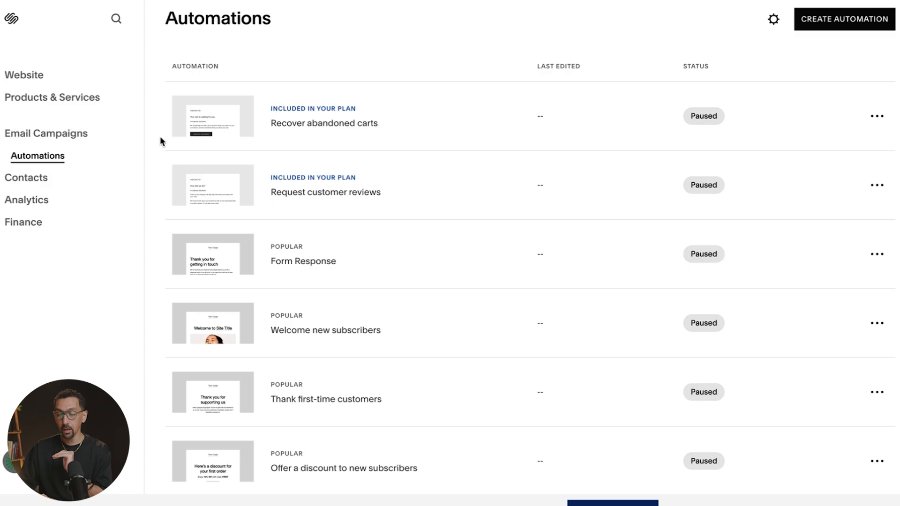
pyautogui.moveTo(514, 86)
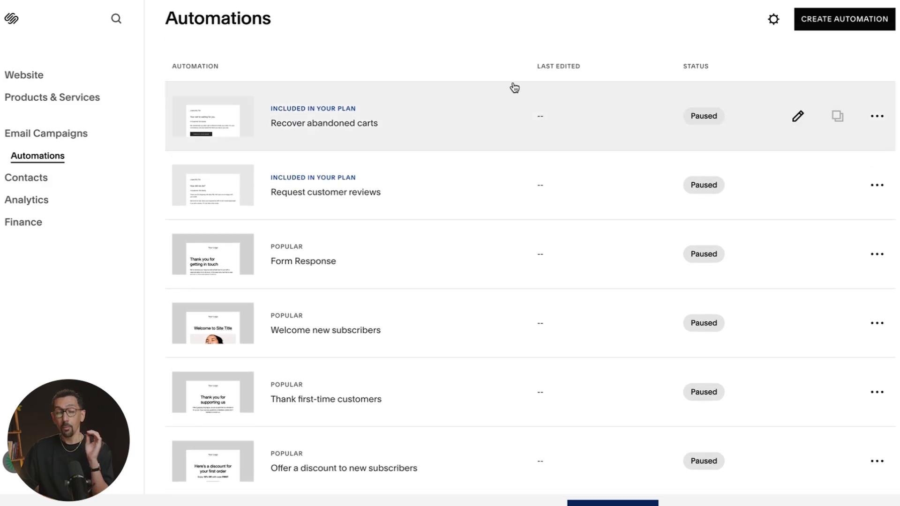
pyautogui.moveTo(851, 22)
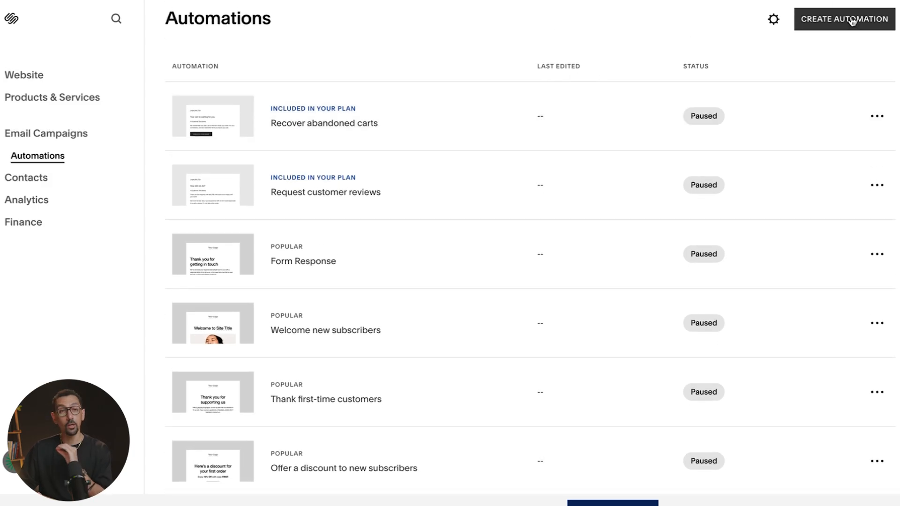
# - Start a new automation and browse the Engagement, Loyalty and Re-engagement templates, ending on Loyalty
pyautogui.click(844, 18)
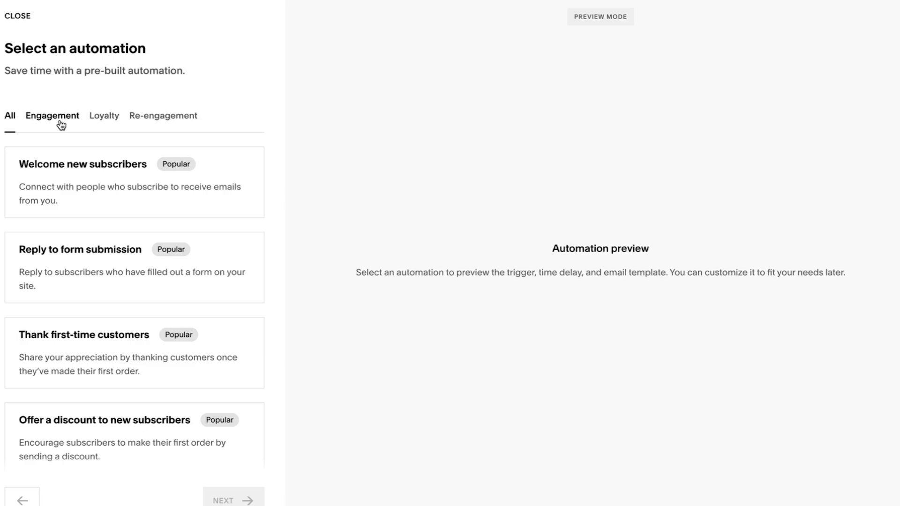
pyautogui.click(52, 115)
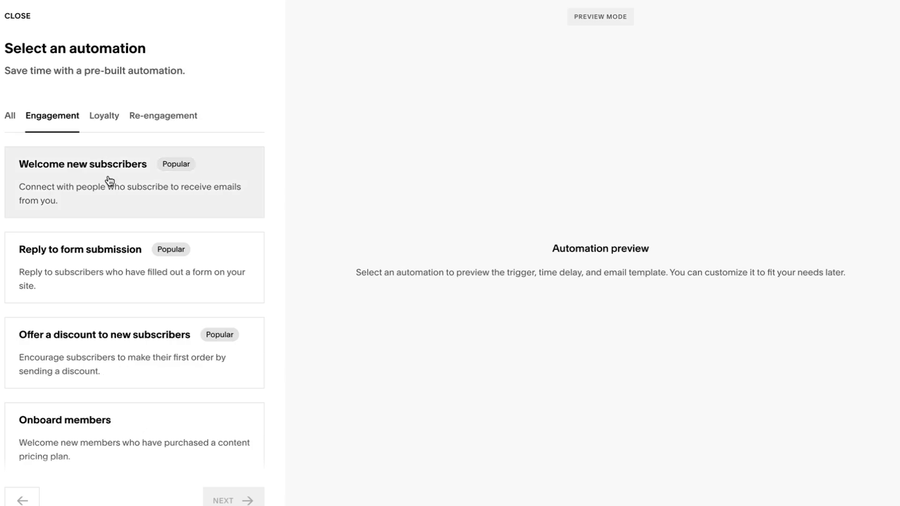
pyautogui.moveTo(117, 271)
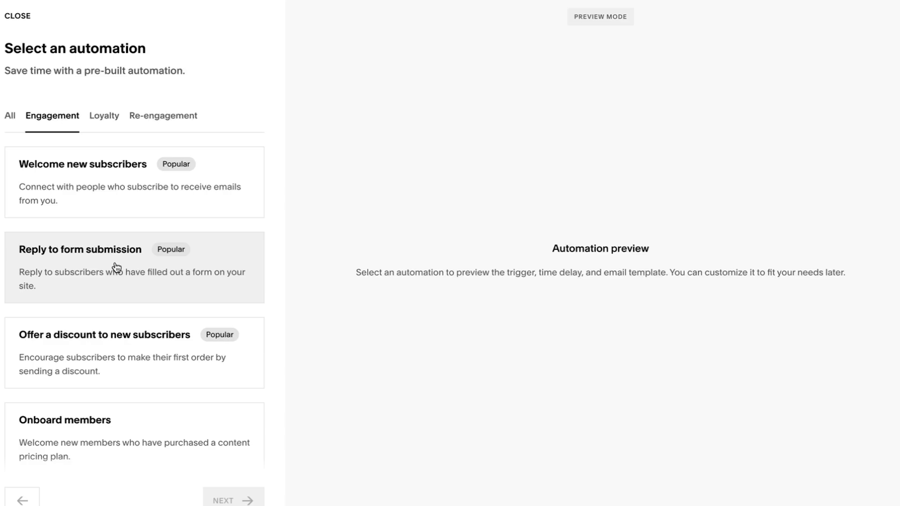
pyautogui.moveTo(121, 278)
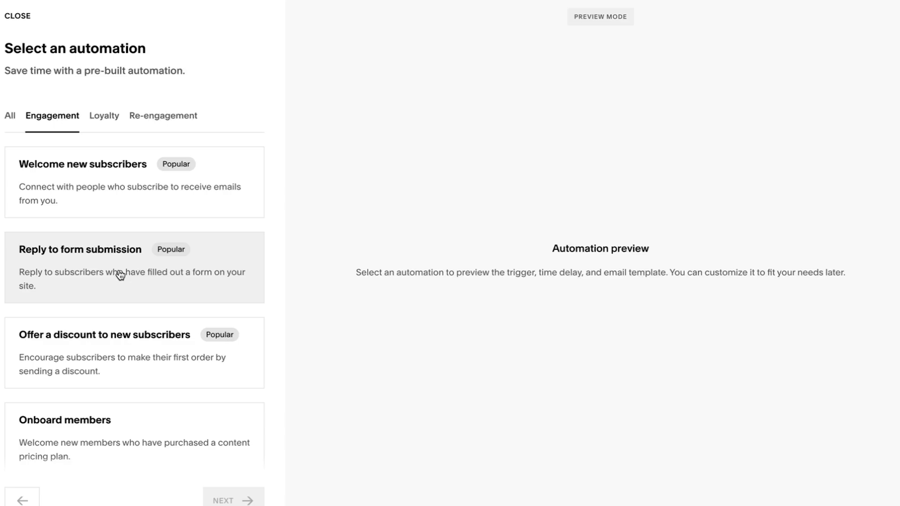
pyautogui.moveTo(124, 362)
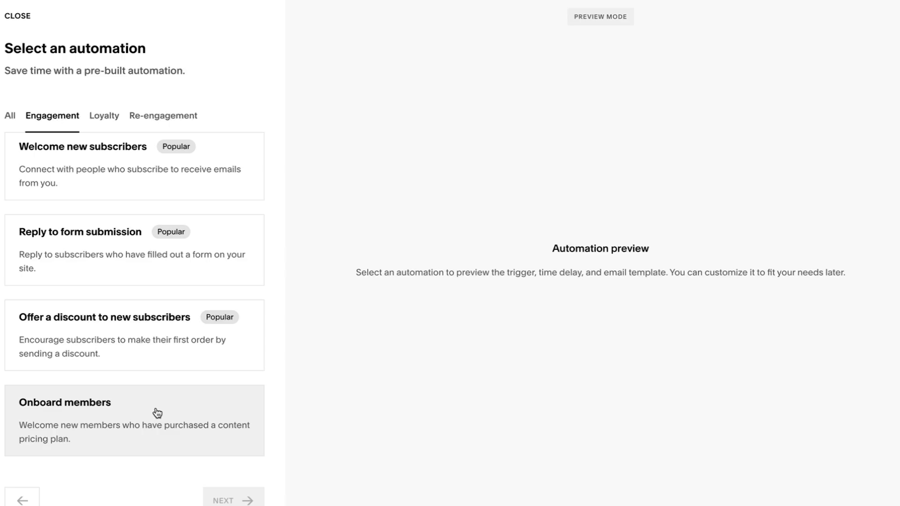
pyautogui.moveTo(142, 271)
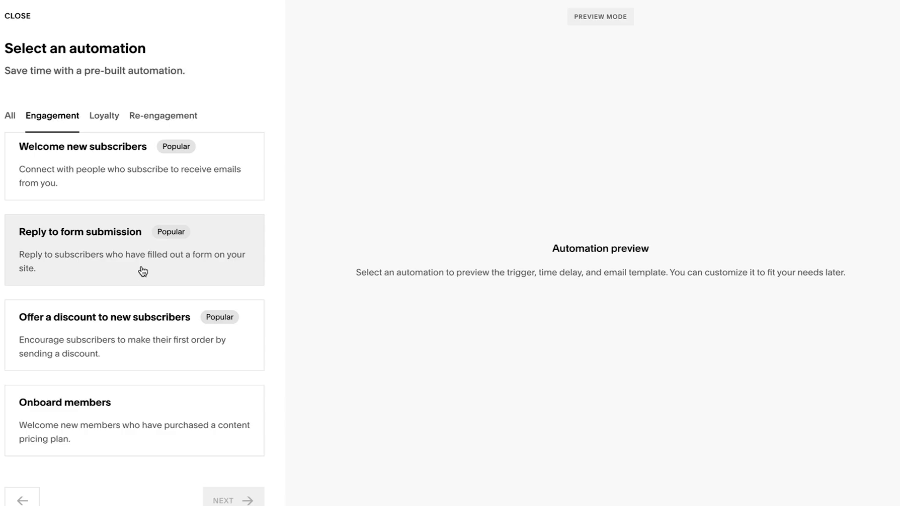
pyautogui.click(104, 116)
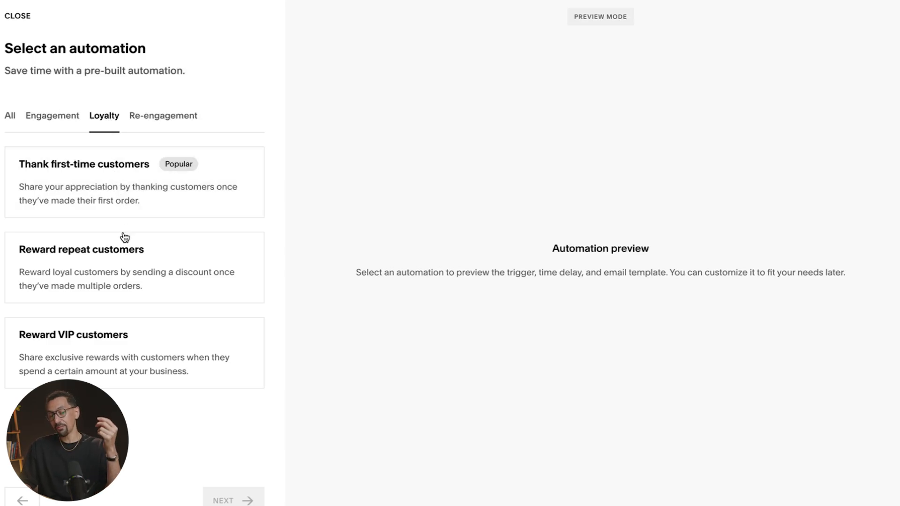
pyautogui.moveTo(127, 348)
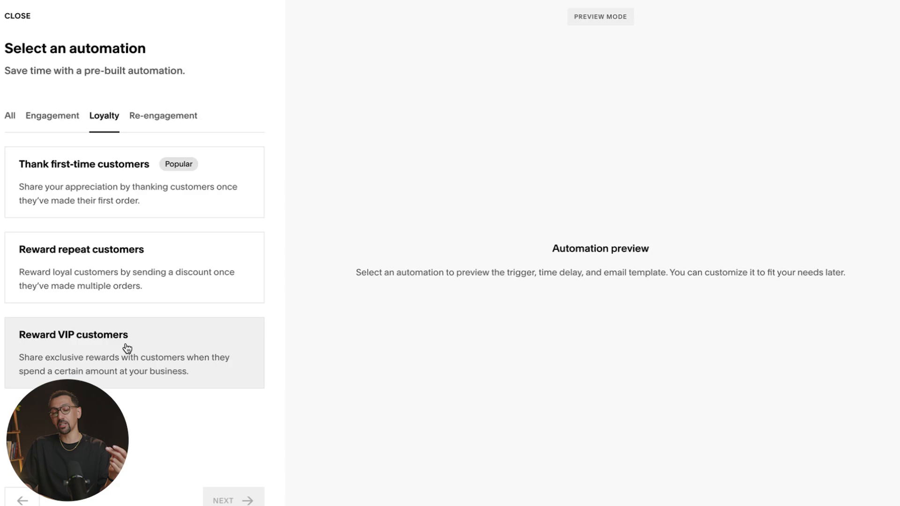
pyautogui.moveTo(136, 279)
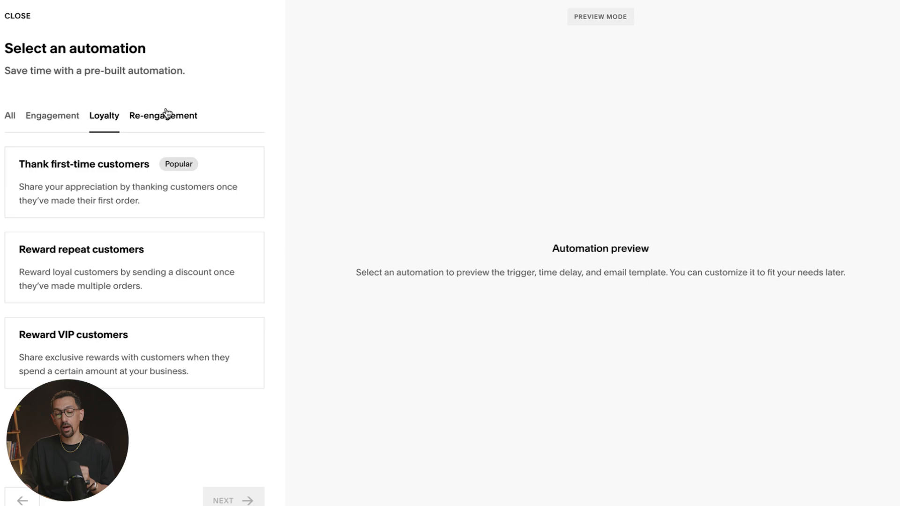
pyautogui.click(163, 115)
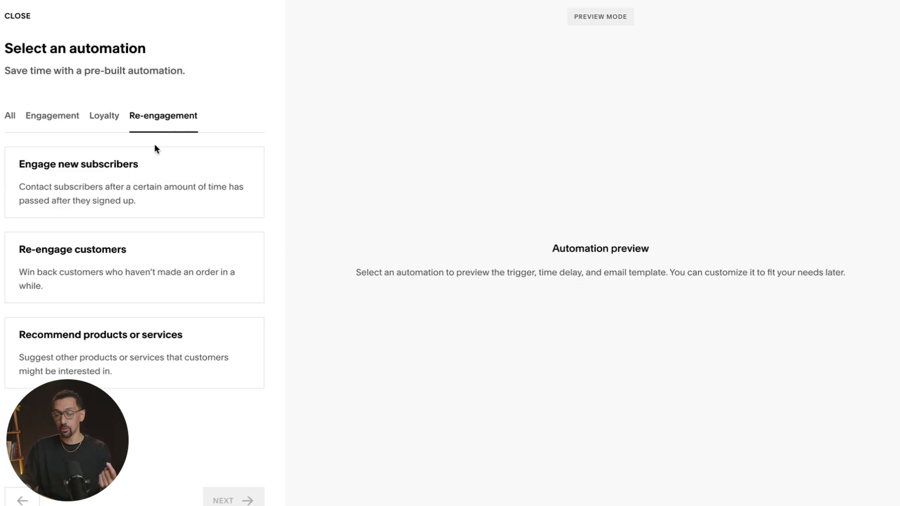
pyautogui.moveTo(130, 339)
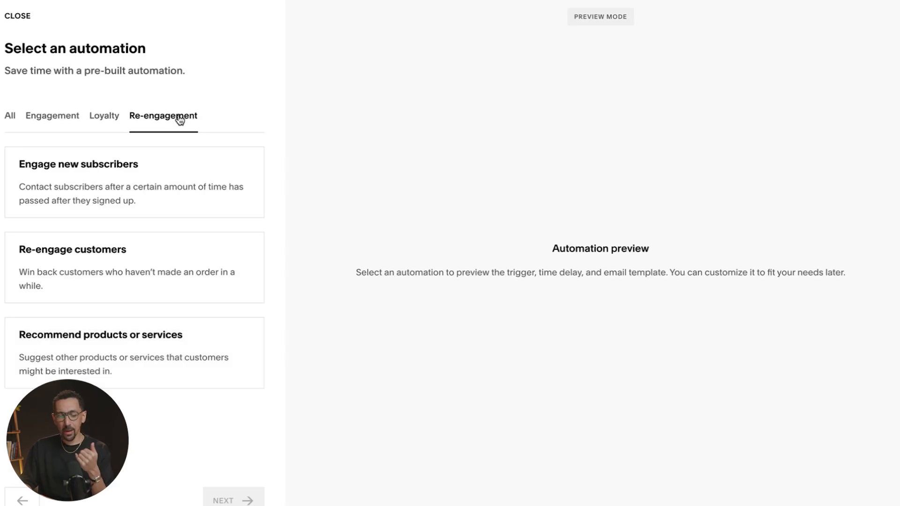
pyautogui.click(104, 116)
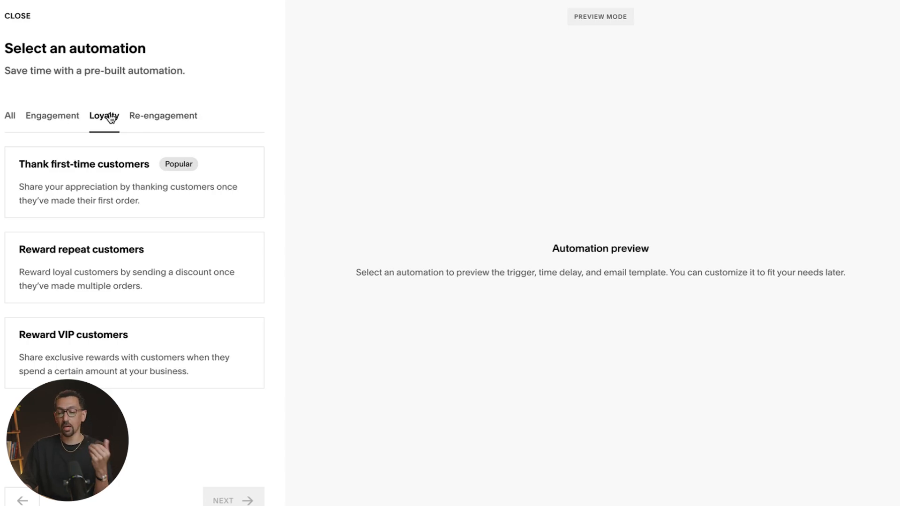
# - Preview the Reply to form submission and Reward VIP customers automation templates
pyautogui.click(52, 115)
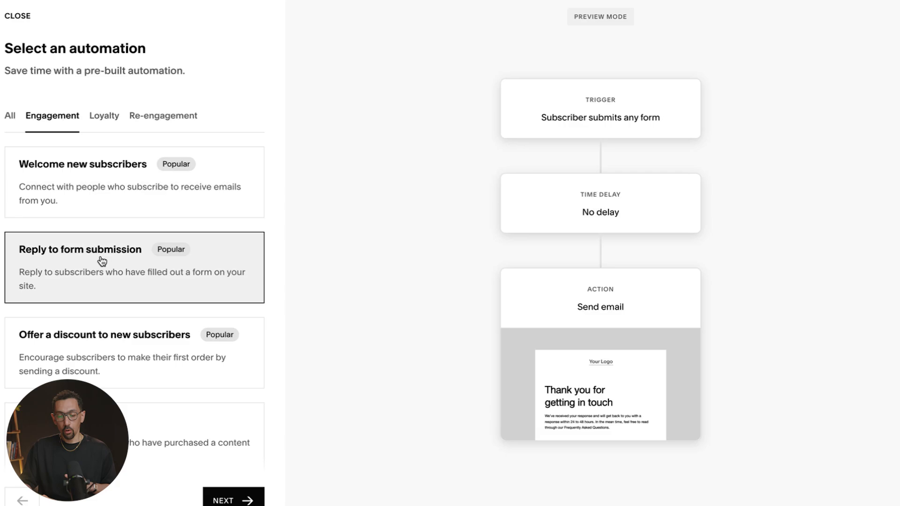
pyautogui.moveTo(619, 112)
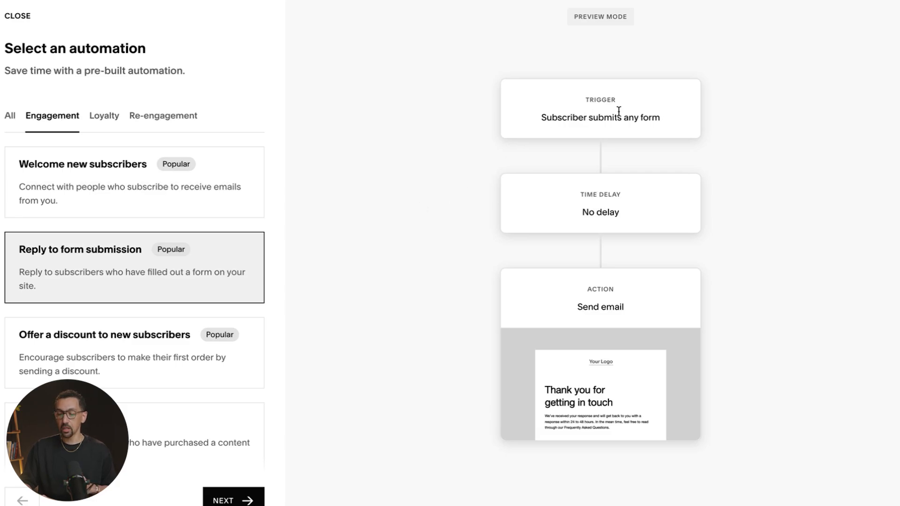
pyautogui.moveTo(616, 131)
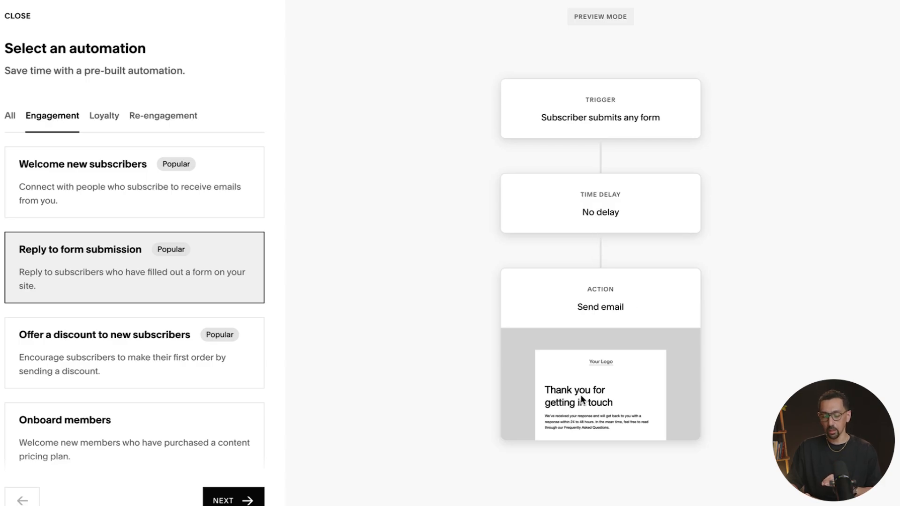
pyautogui.click(104, 116)
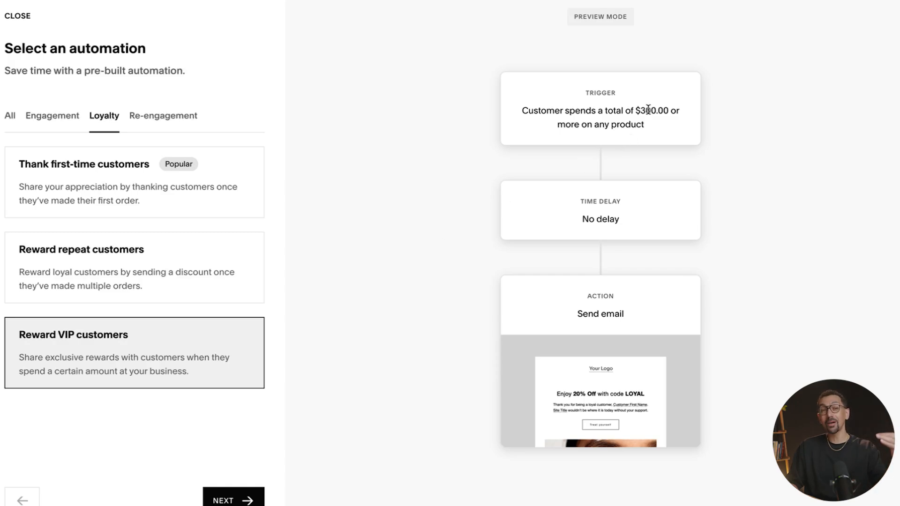
pyautogui.moveTo(637, 215)
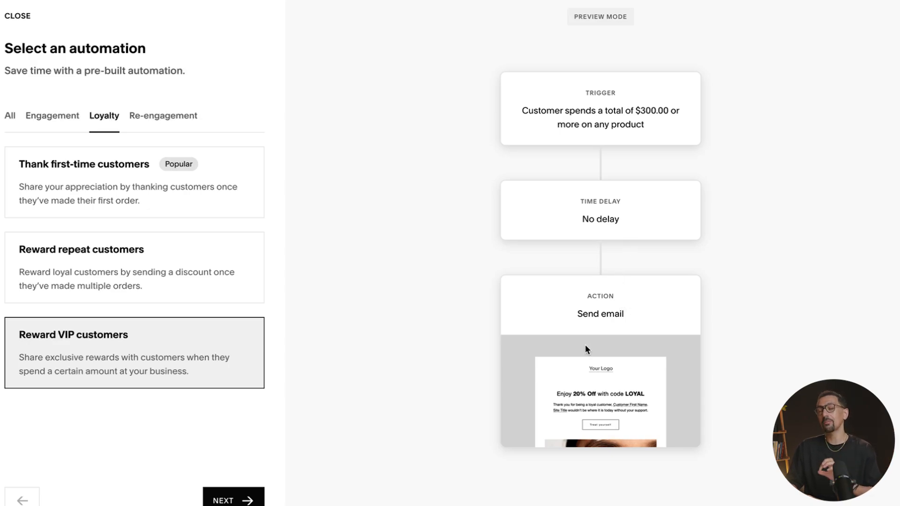
pyautogui.moveTo(409, 331)
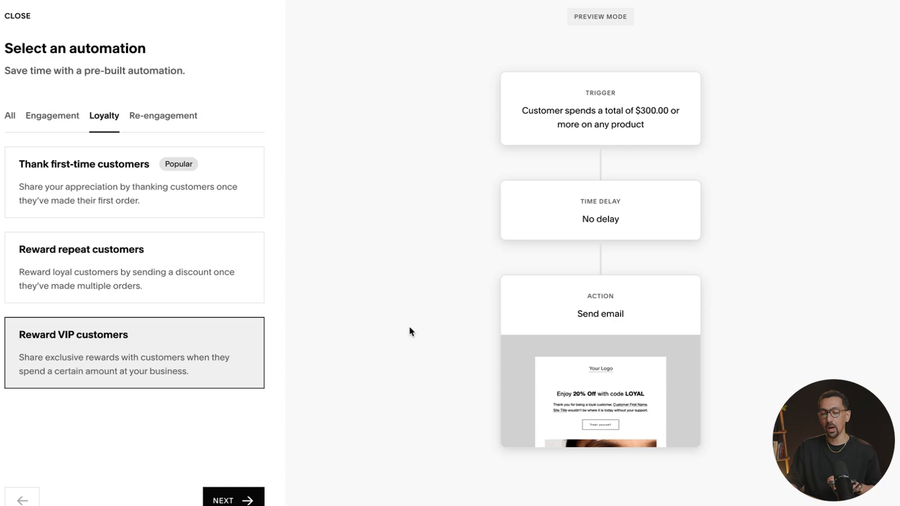
# - Glance at Re-engagement, then preview the Reply to form submission template under Engagement
pyautogui.click(163, 116)
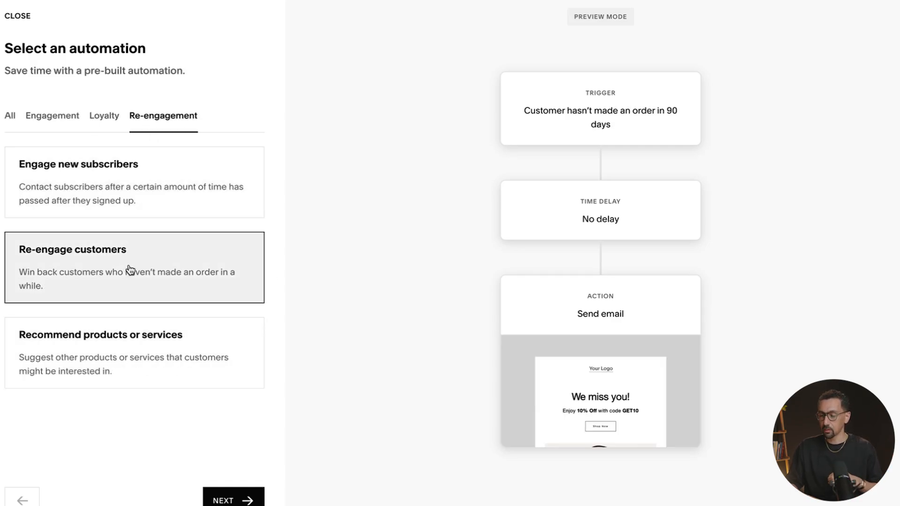
pyautogui.moveTo(582, 127)
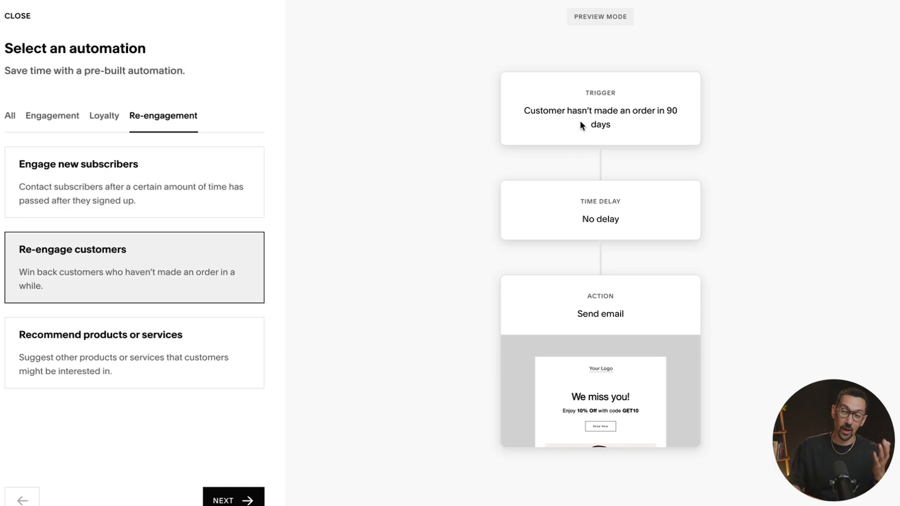
pyautogui.moveTo(634, 125)
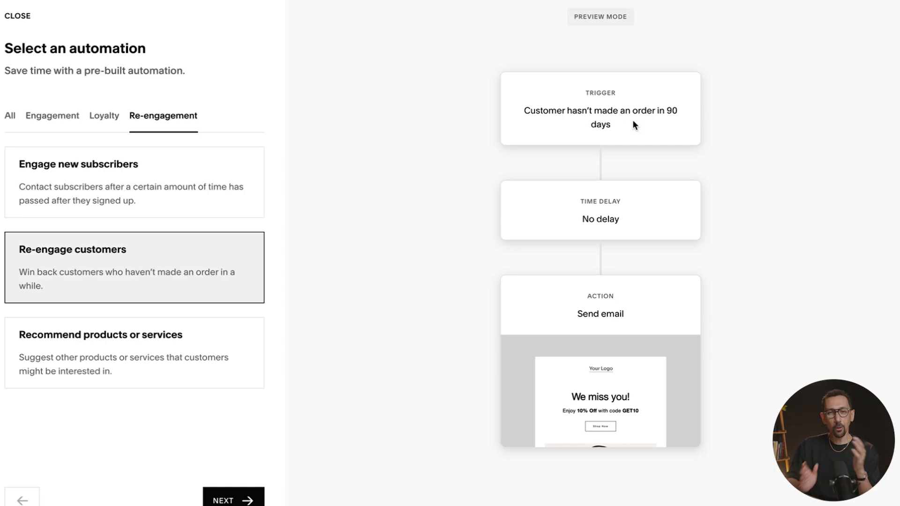
pyautogui.moveTo(642, 128)
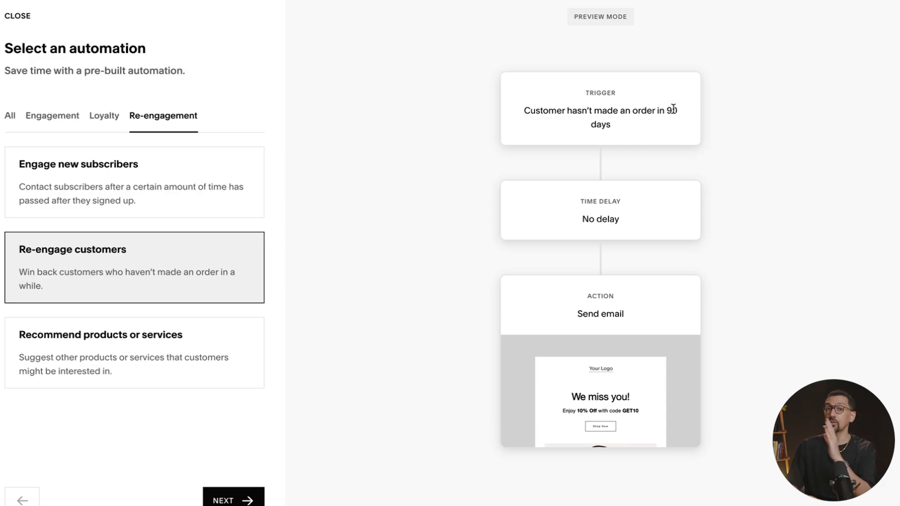
pyautogui.moveTo(668, 125)
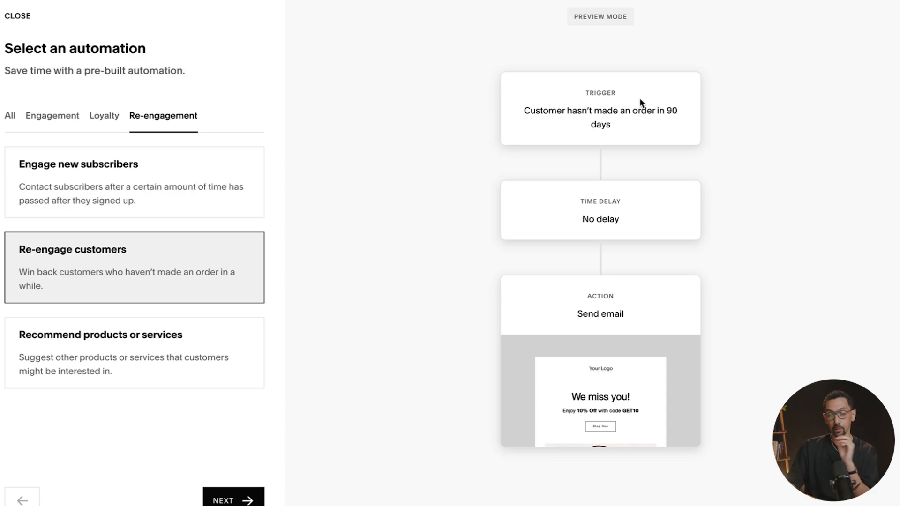
pyautogui.moveTo(586, 216)
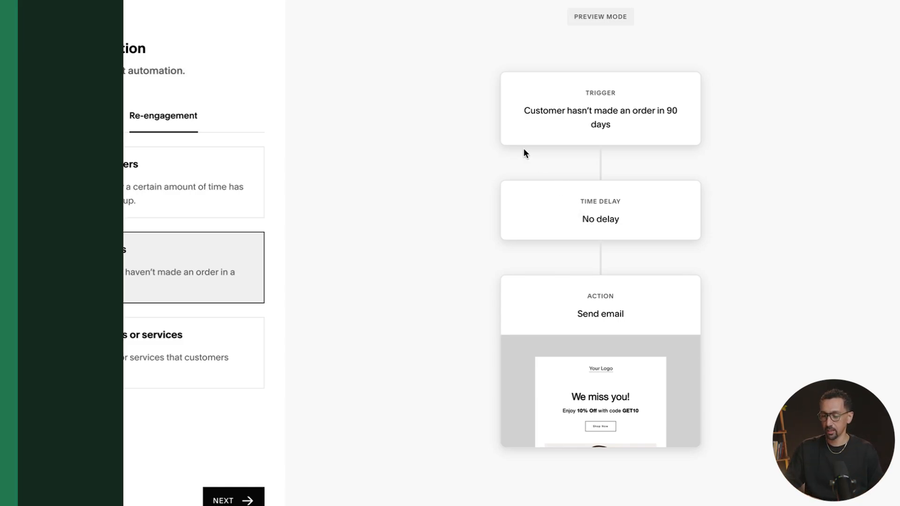
pyautogui.click(52, 116)
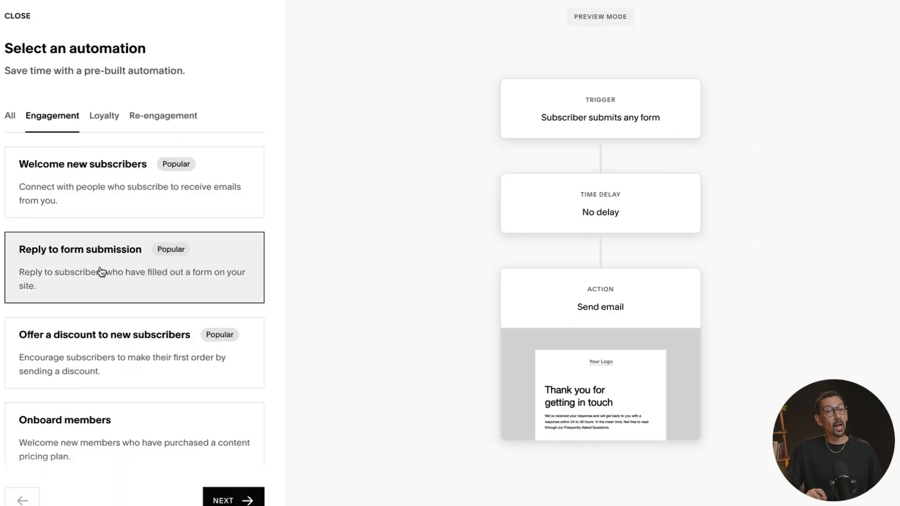
# - Move on from the automation choice and pick the Professional thank-you email template
pyautogui.click(233, 500)
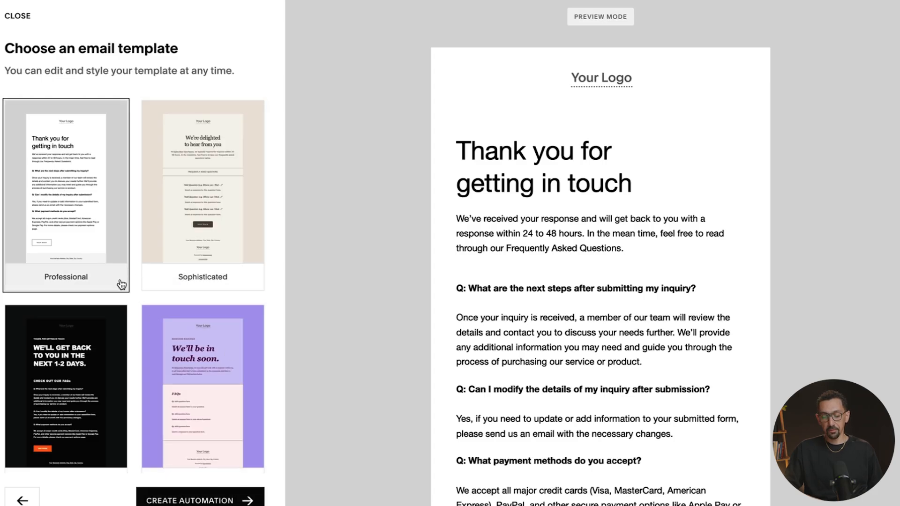
pyautogui.moveTo(149, 268)
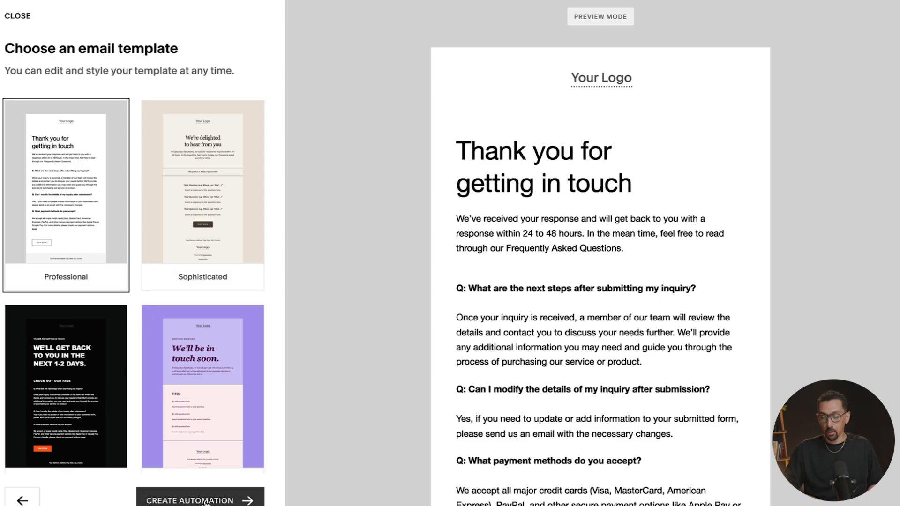
pyautogui.click(201, 500)
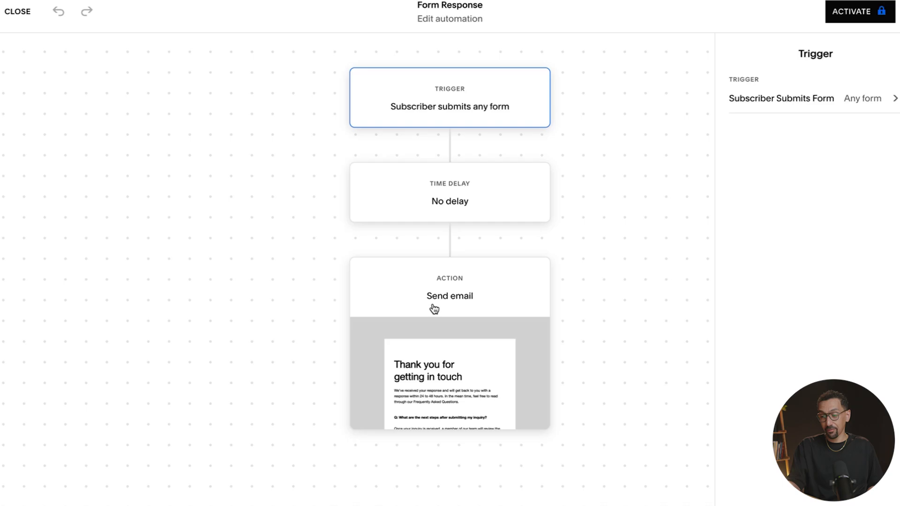
pyautogui.moveTo(467, 132)
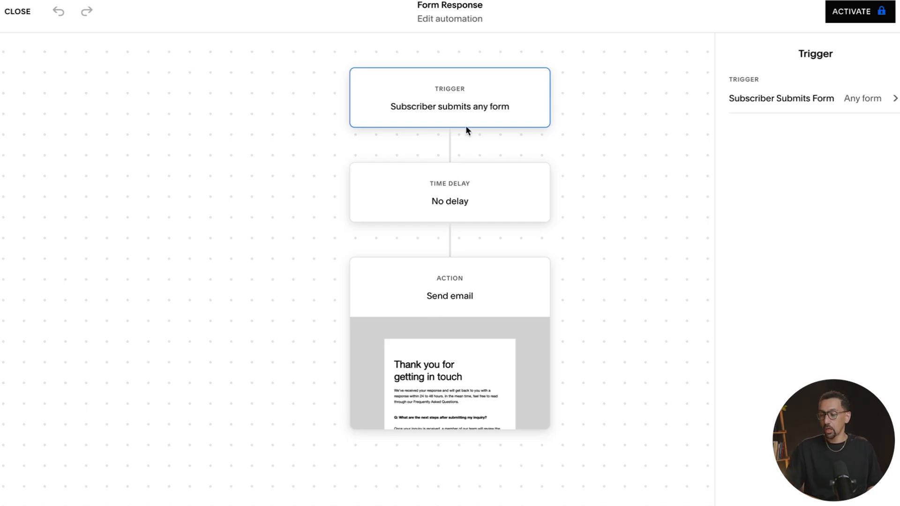
pyautogui.moveTo(441, 116)
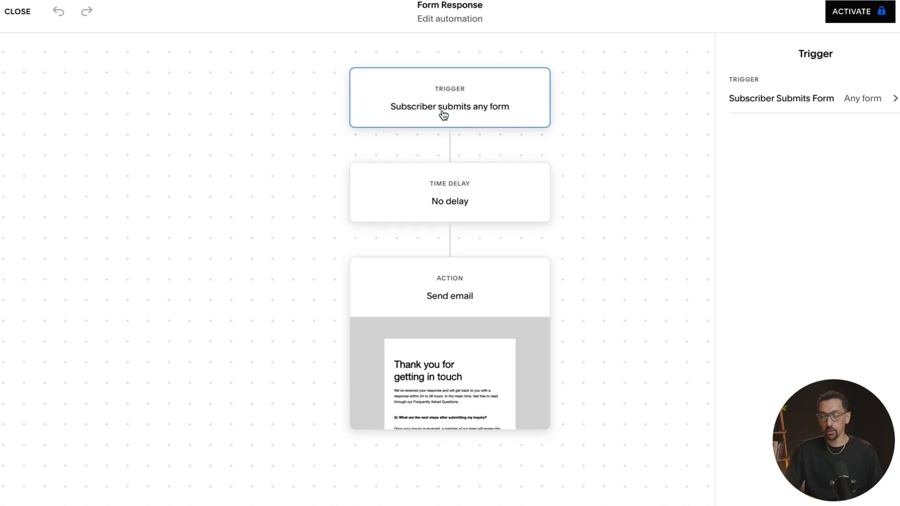
# - Limit the trigger to About Form 2, Home Form 2 and Home Form 3
pyautogui.click(881, 99)
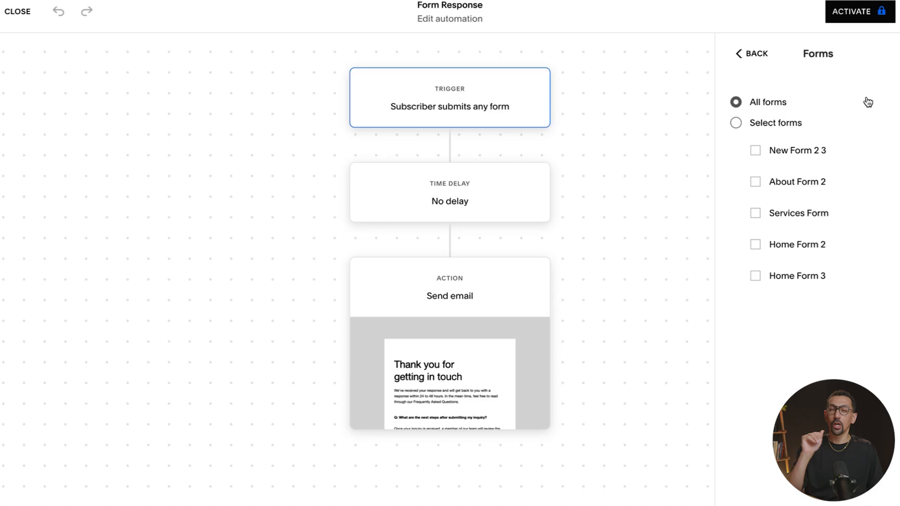
pyautogui.moveTo(759, 189)
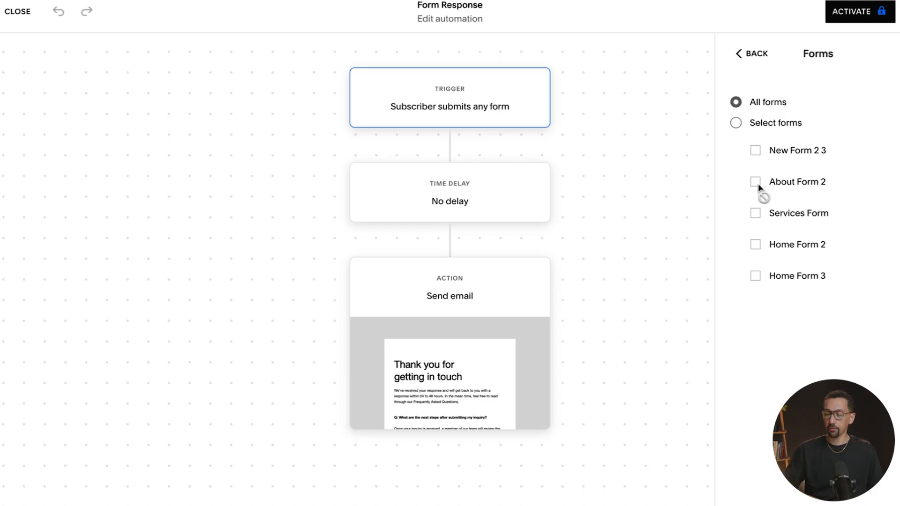
pyautogui.click(735, 123)
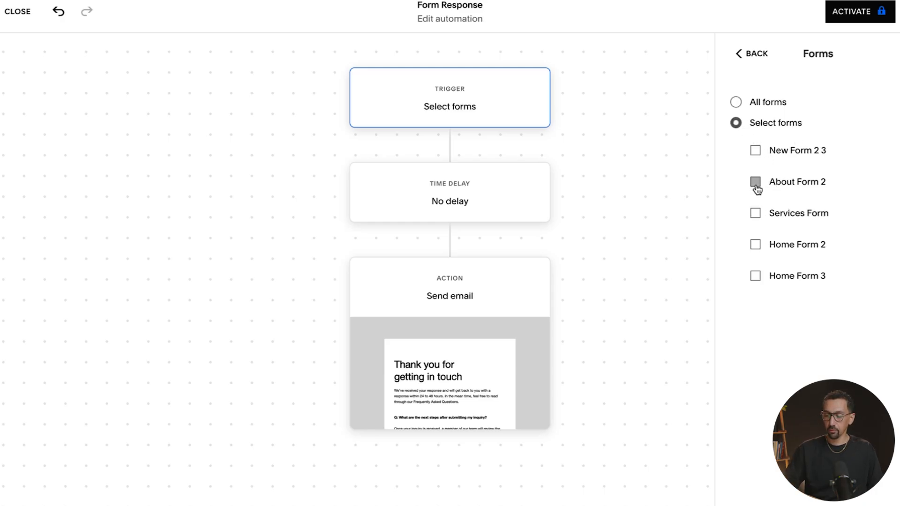
pyautogui.click(755, 245)
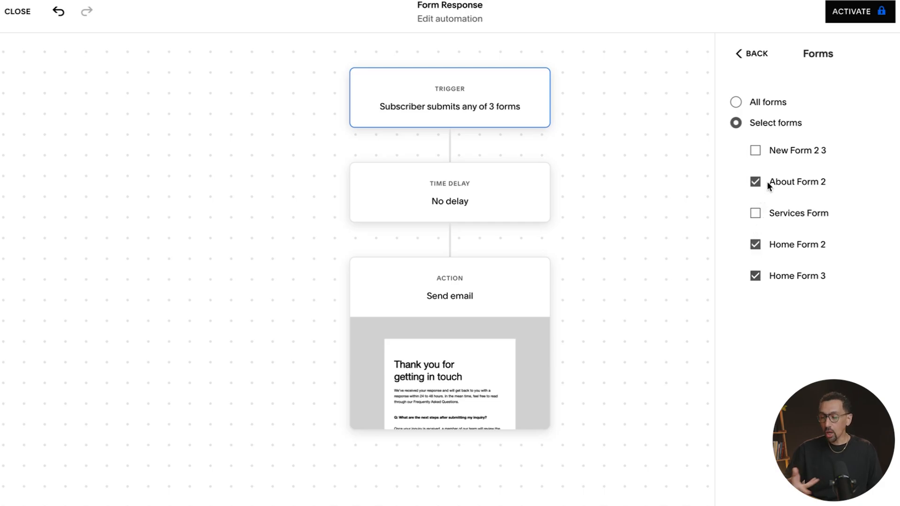
pyautogui.moveTo(806, 161)
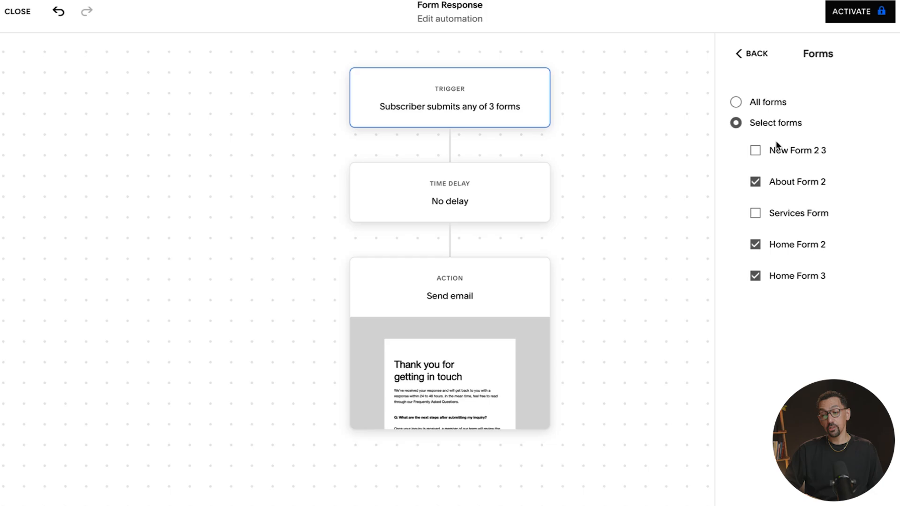
pyautogui.click(751, 53)
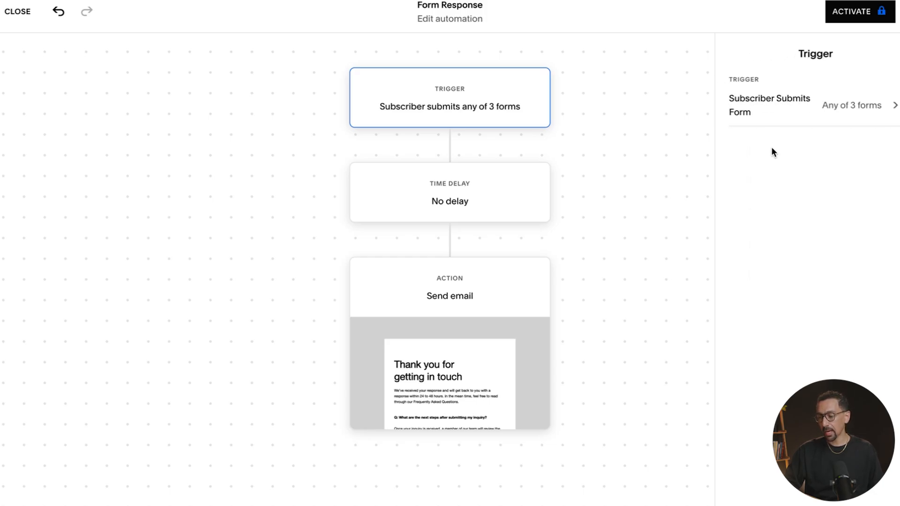
pyautogui.click(449, 192)
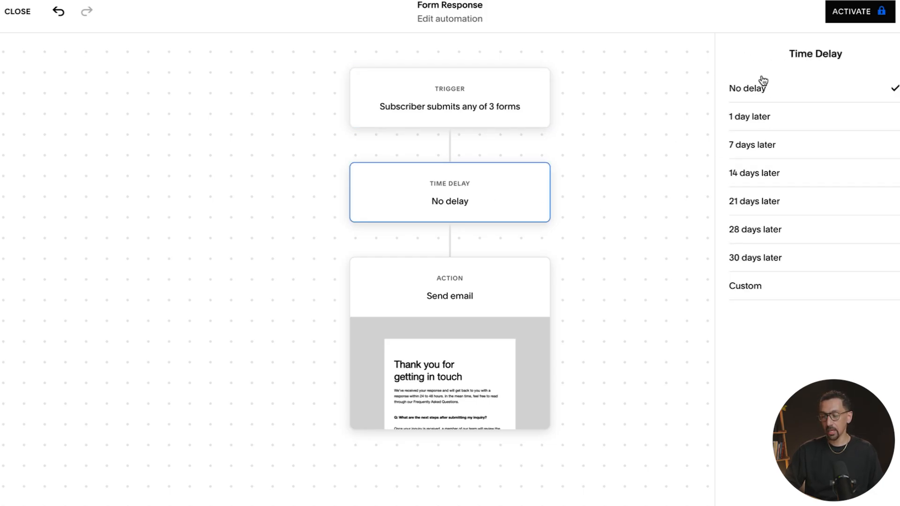
# - Set a custom time delay of 4 days before the email sends
pyautogui.click(745, 285)
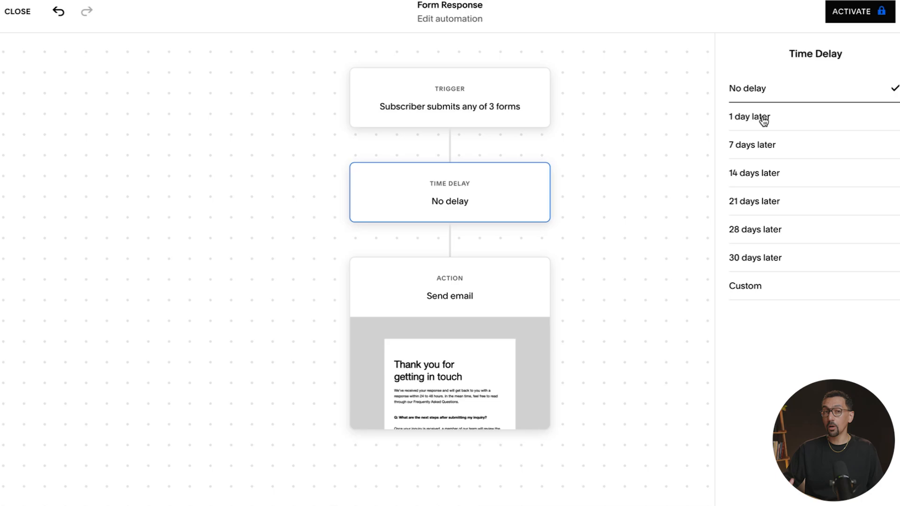
pyautogui.moveTo(740, 288)
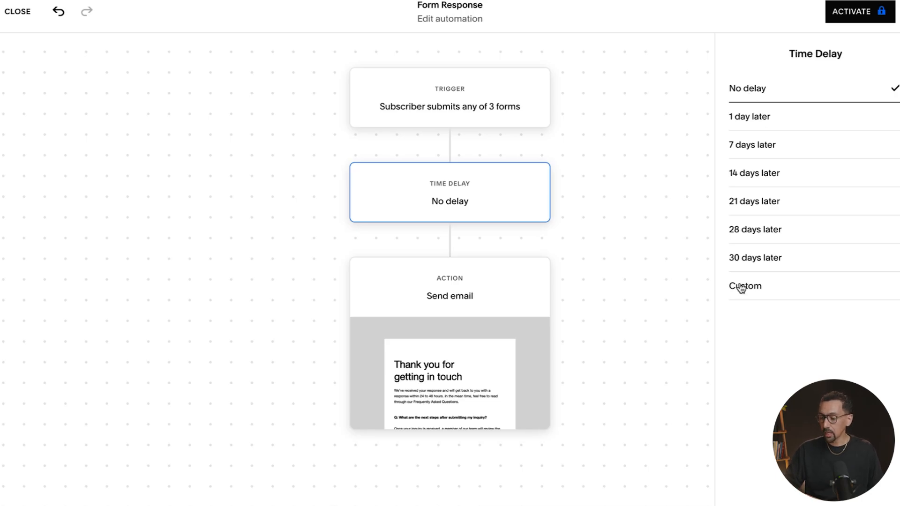
pyautogui.click(745, 286)
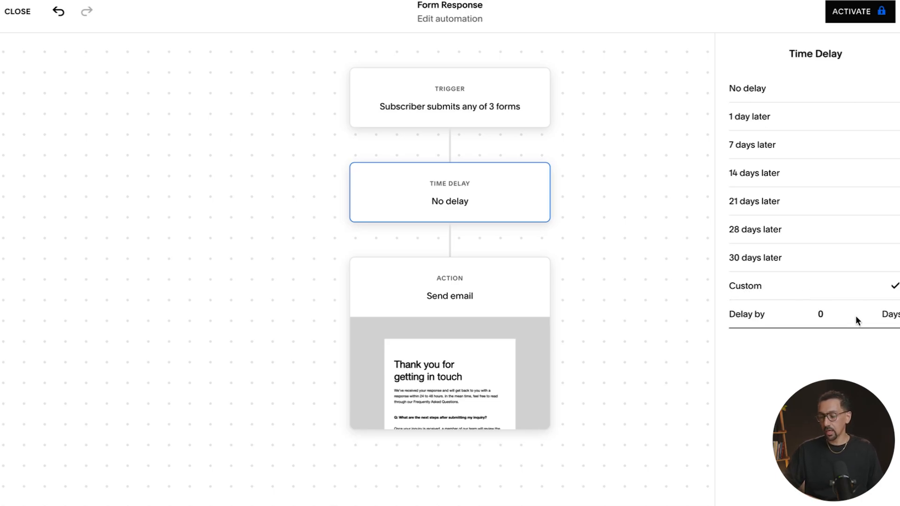
pyautogui.write('4')
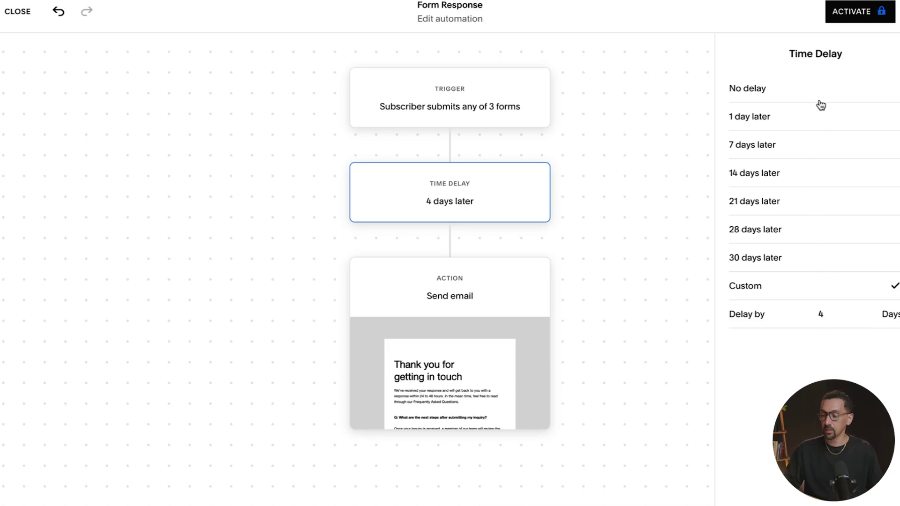
pyautogui.moveTo(457, 336)
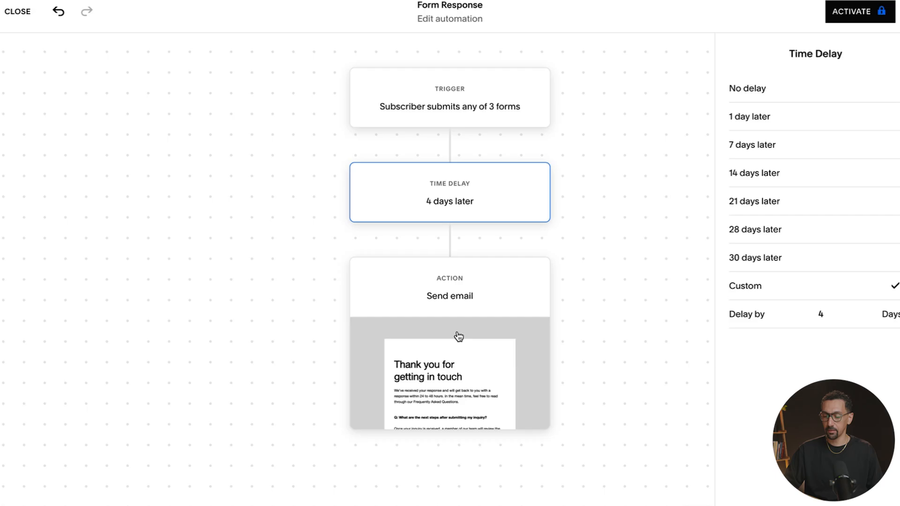
# - Use a Brand Name text header reading 'Our Brand Name', enlarged to 37px
pyautogui.click(449, 295)
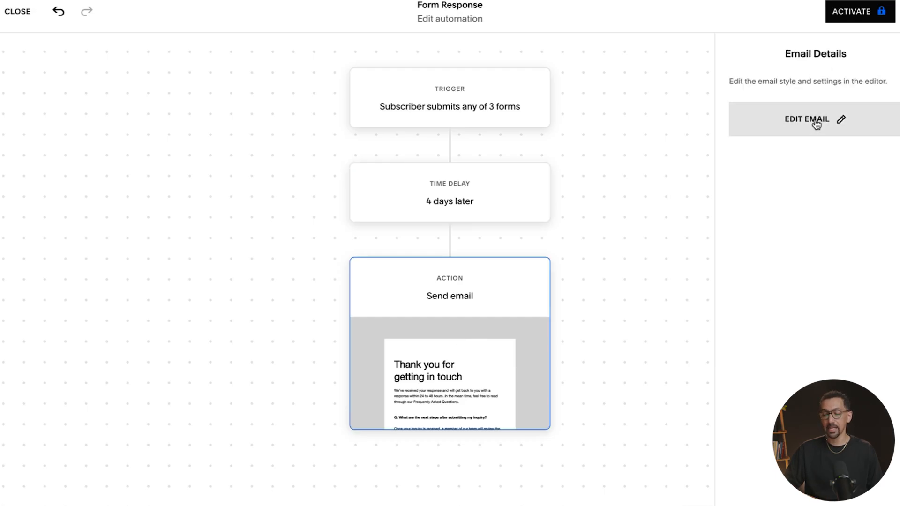
pyautogui.click(811, 120)
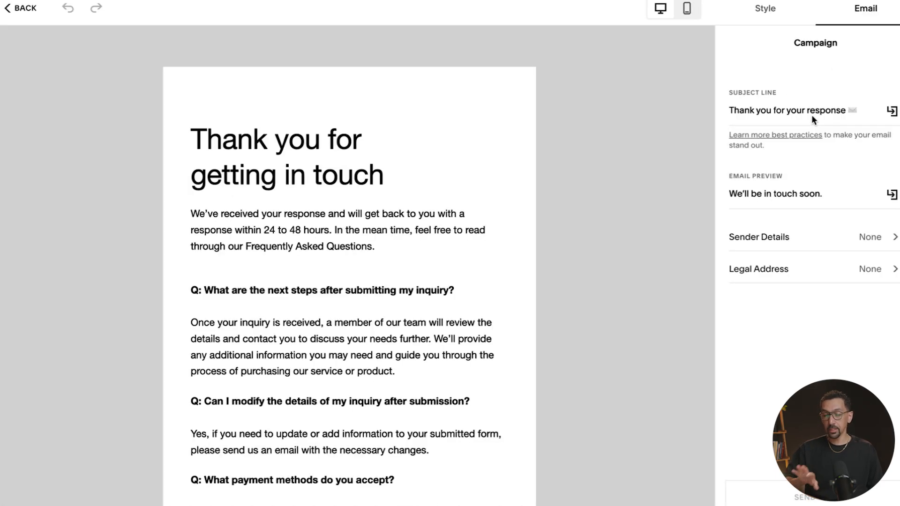
pyautogui.moveTo(531, 166)
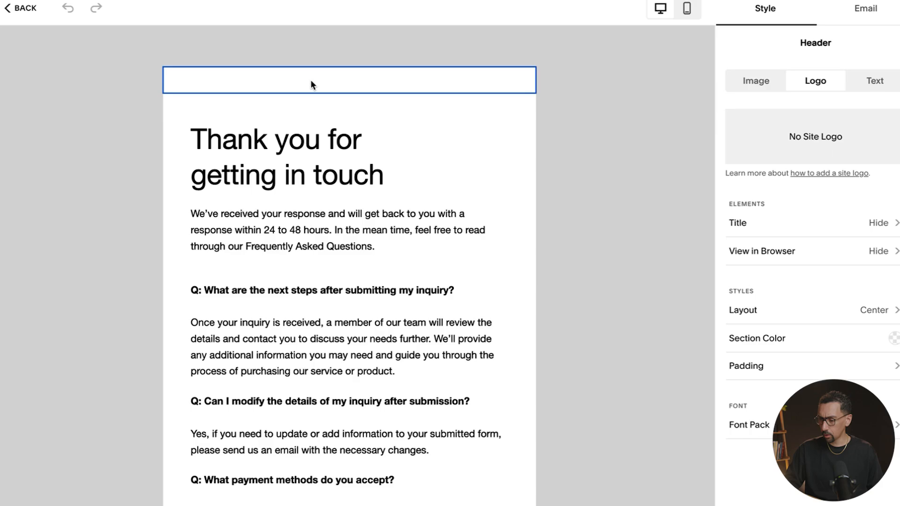
pyautogui.click(874, 80)
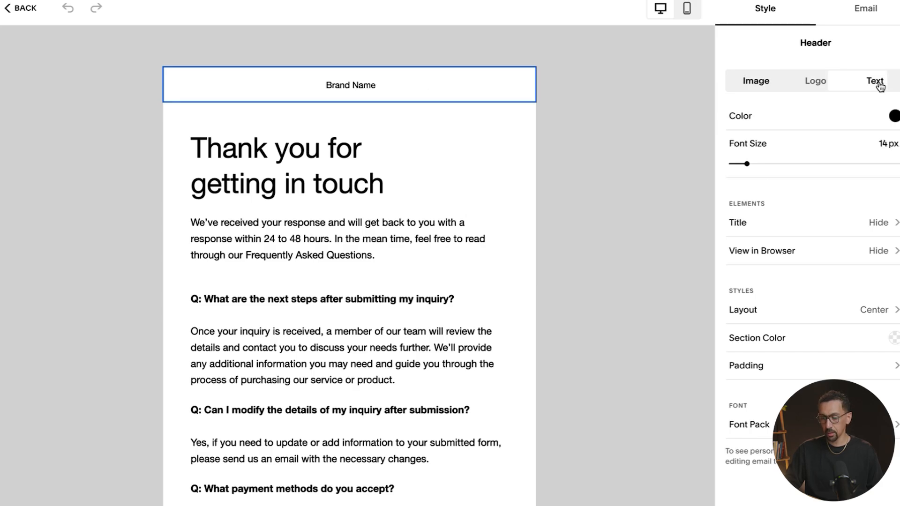
pyautogui.click(756, 81)
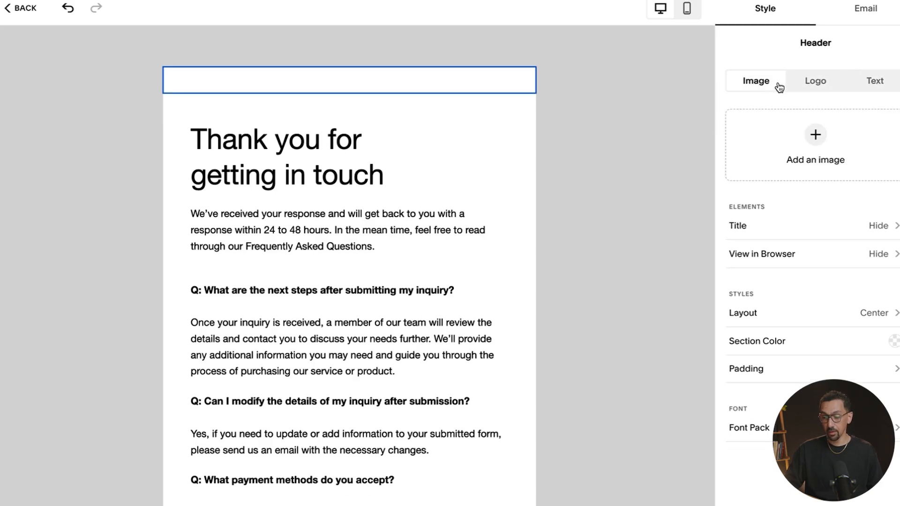
pyautogui.click(815, 81)
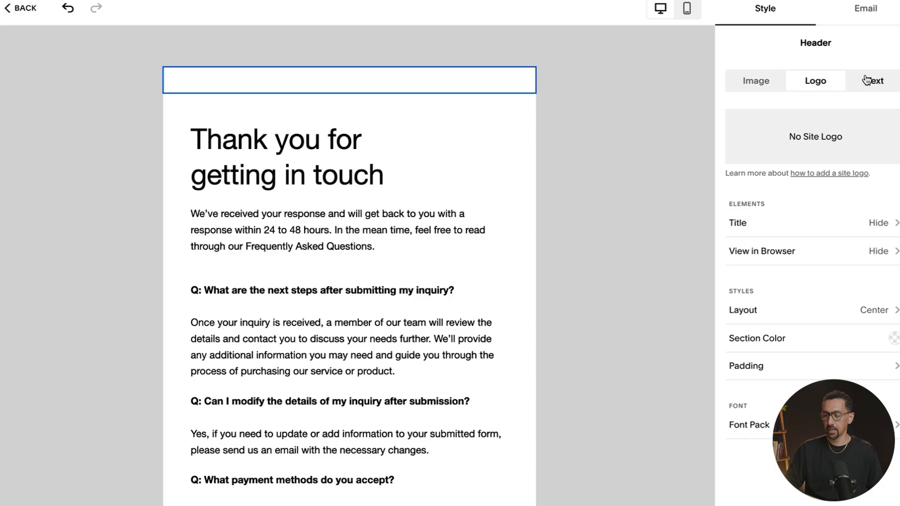
pyautogui.click(875, 81)
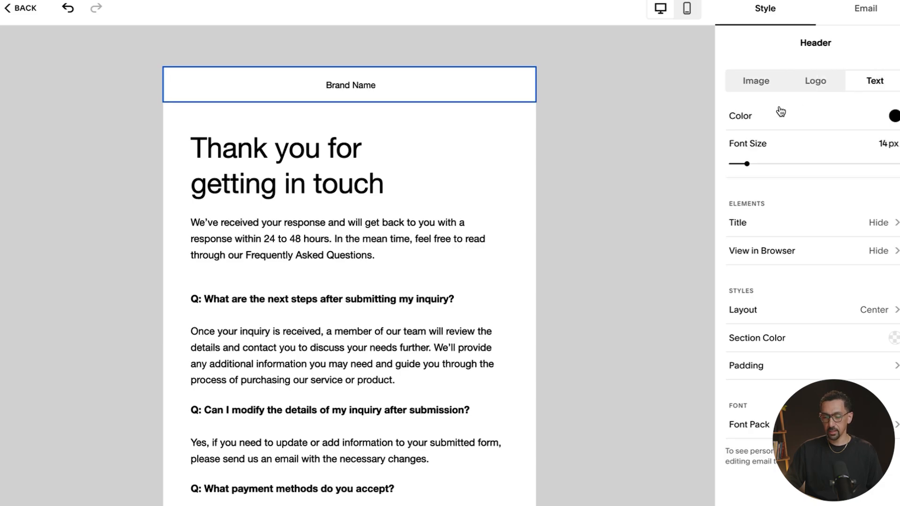
pyautogui.doubleClick(350, 85)
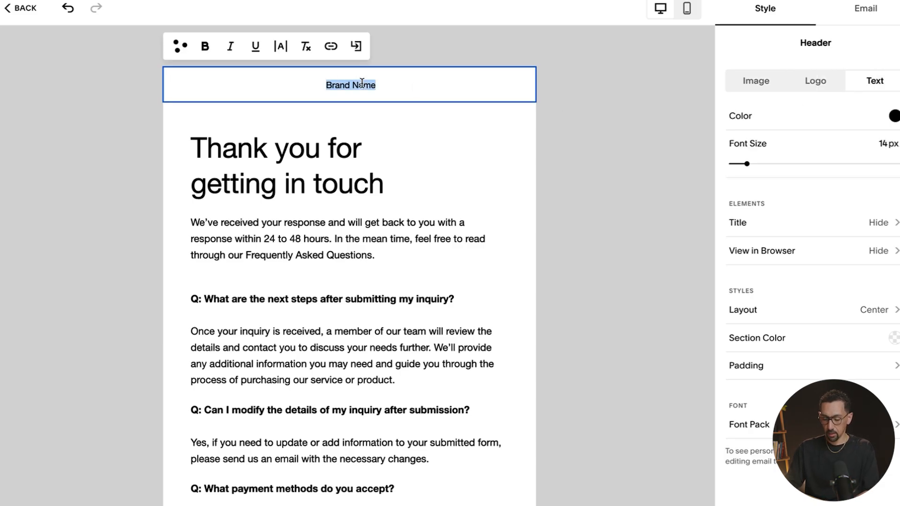
pyautogui.write('Our Brand Name')
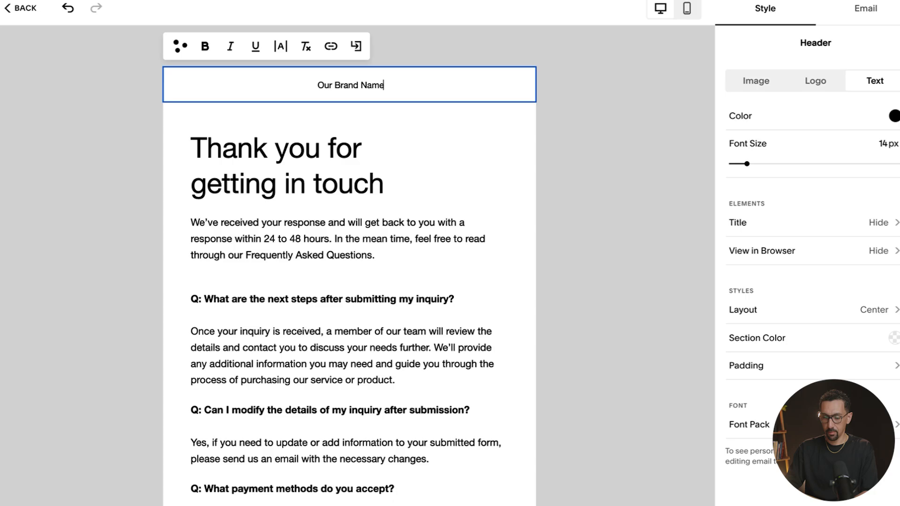
pyautogui.moveTo(741, 163); pyautogui.dragTo(820, 164)
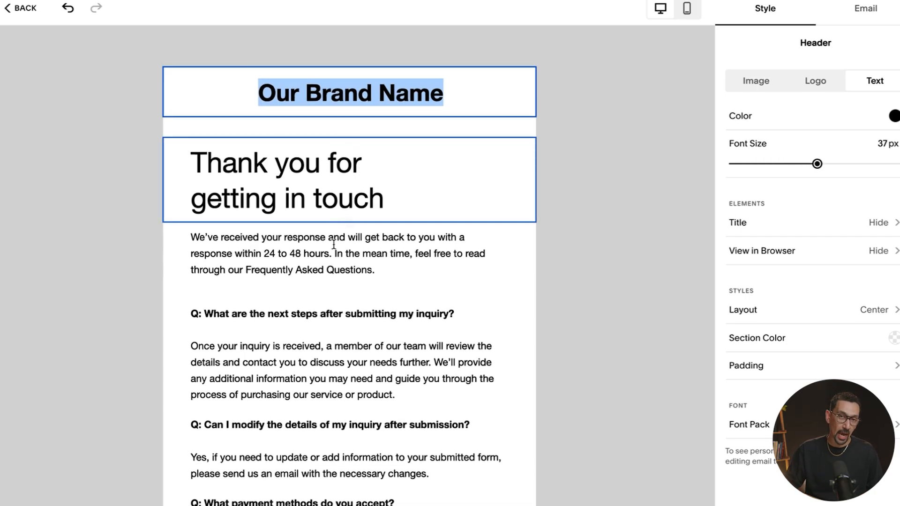
# - Scroll down the email toward the add-section area
pyautogui.scroll(-3)
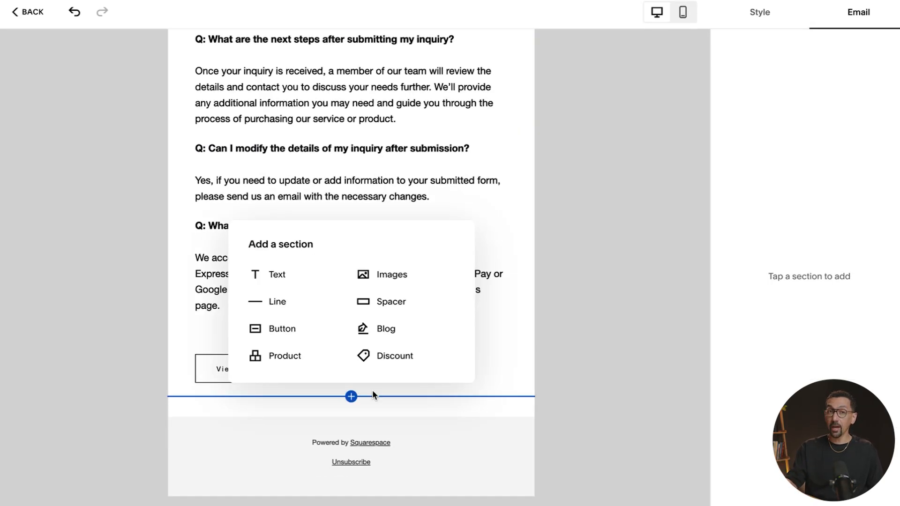
pyautogui.moveTo(375, 314)
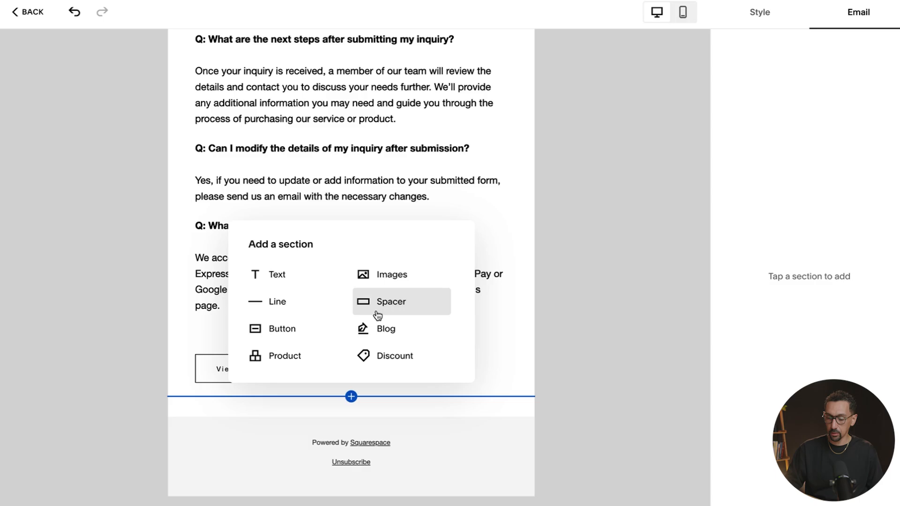
pyautogui.moveTo(293, 364)
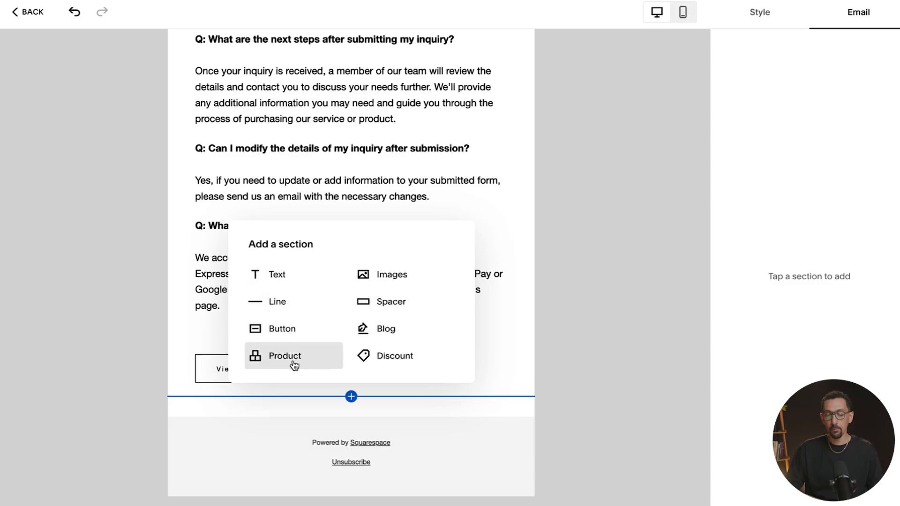
pyautogui.moveTo(300, 317)
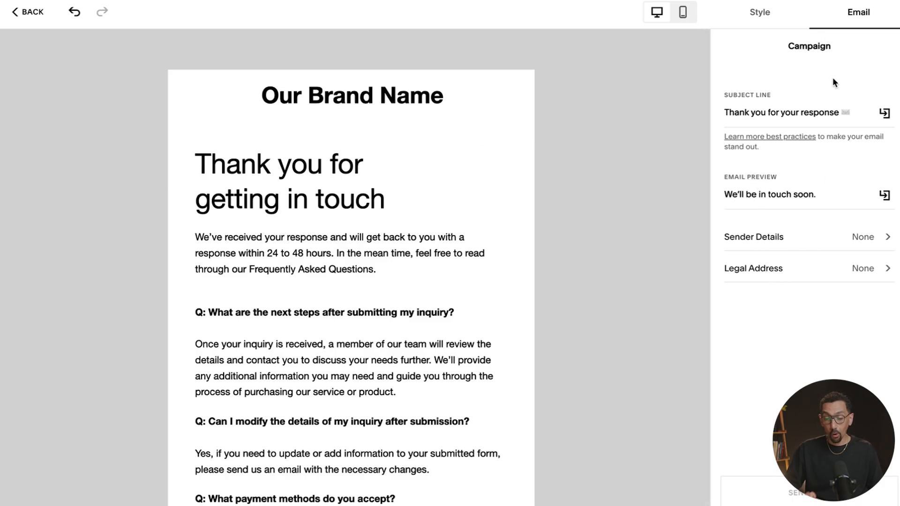
pyautogui.moveTo(700, 126)
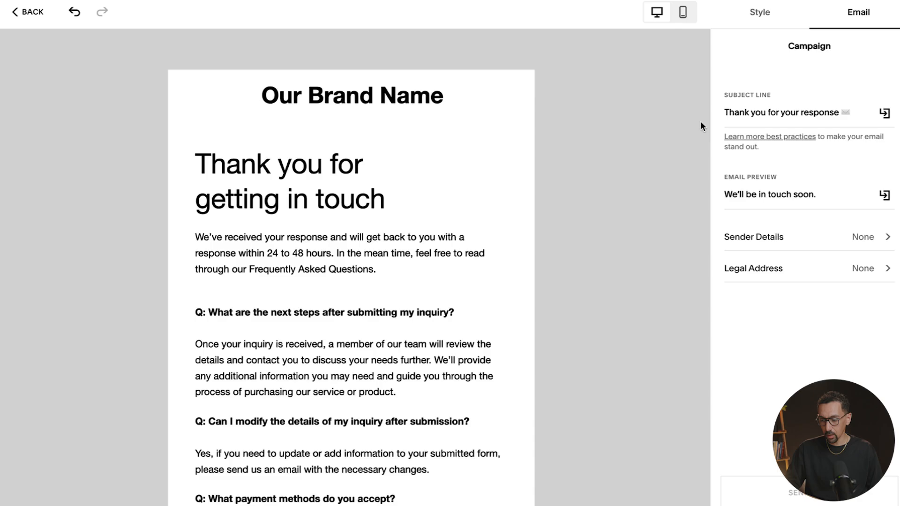
# - Style the email with site Theme 1 (Modern Sans, brown links) after trying Themes 4 and 6
pyautogui.click(759, 12)
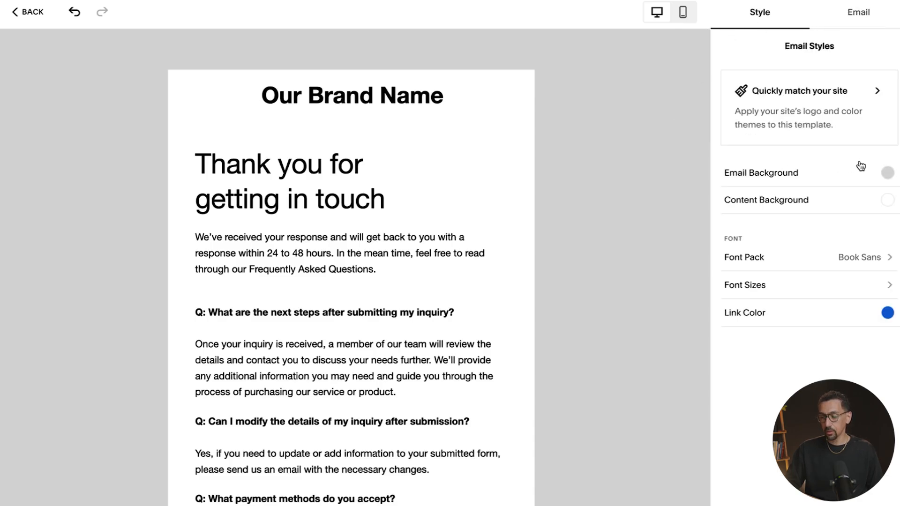
pyautogui.moveTo(779, 288)
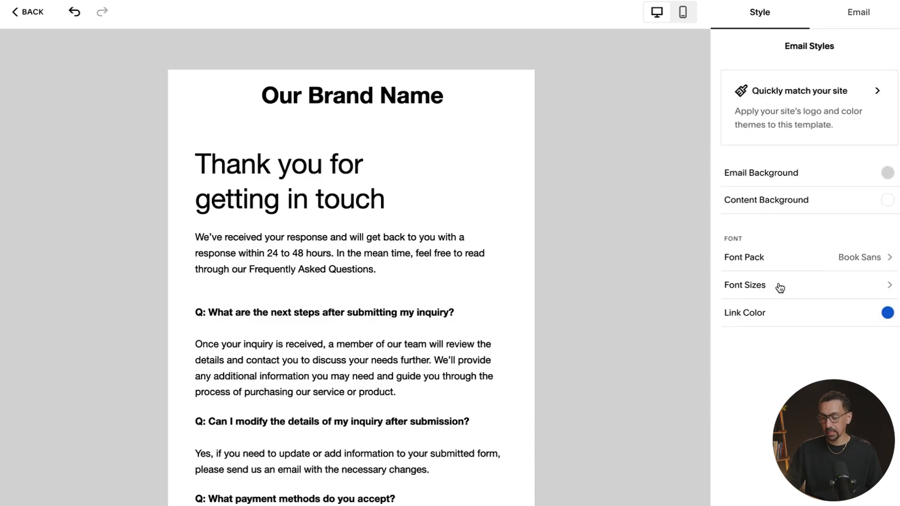
pyautogui.moveTo(795, 241)
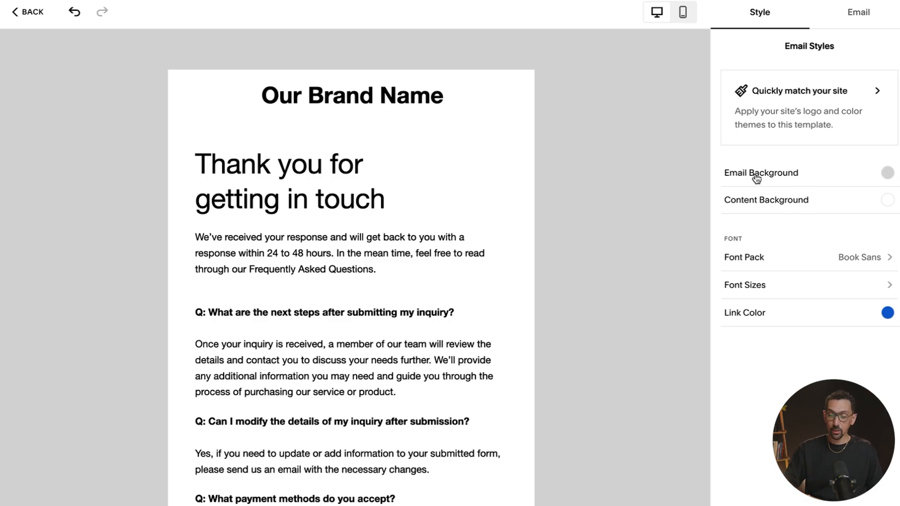
pyautogui.click(805, 90)
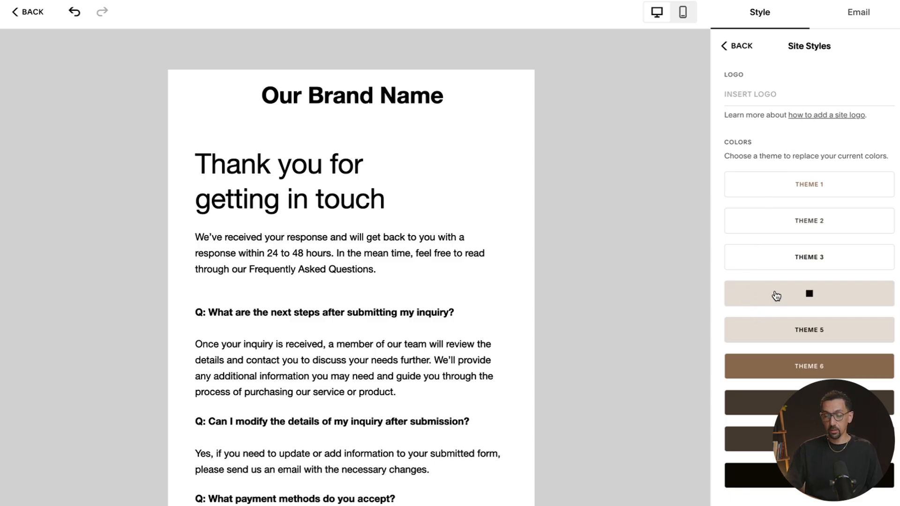
pyautogui.click(809, 293)
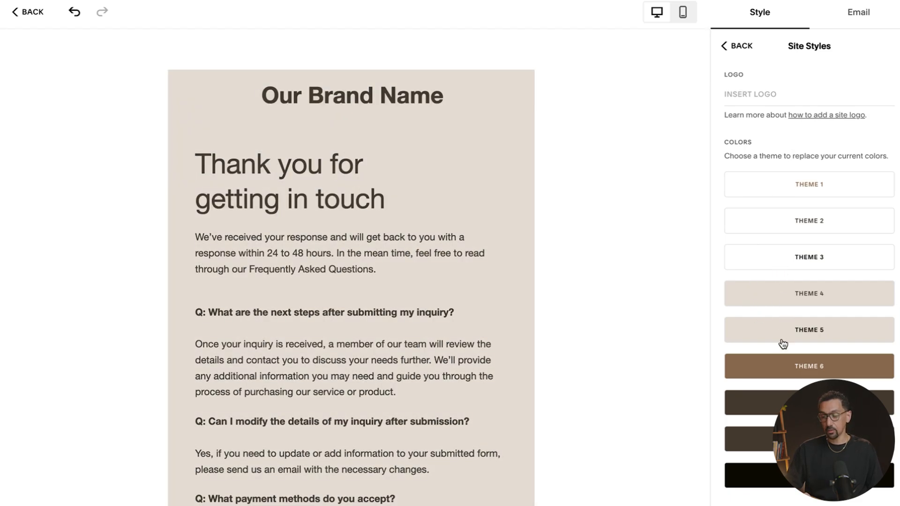
pyautogui.click(809, 367)
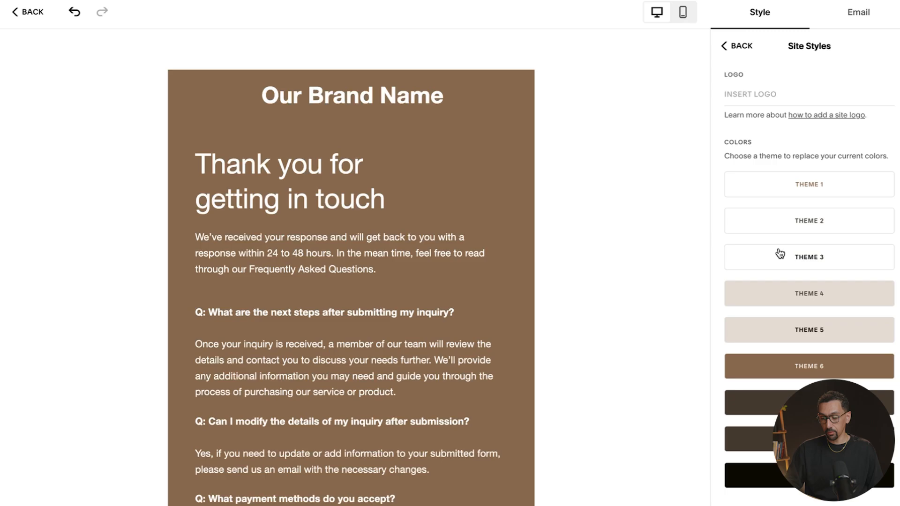
pyautogui.click(809, 184)
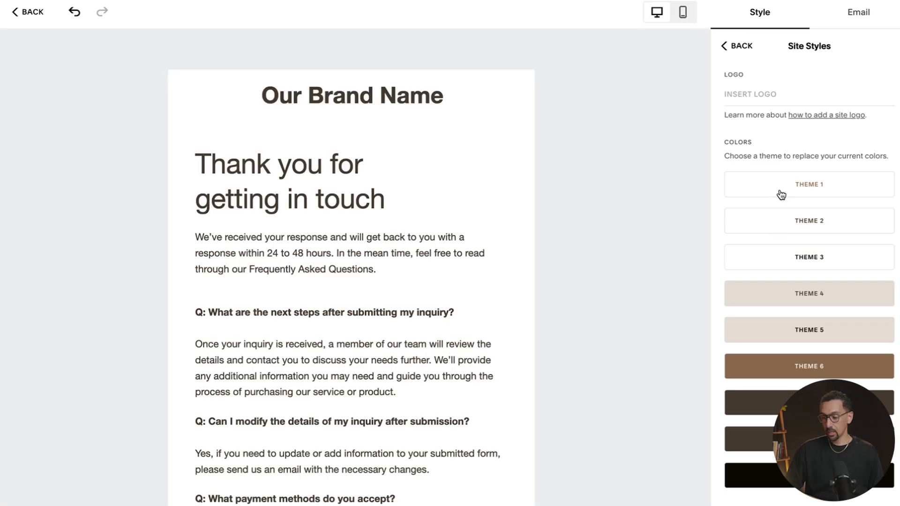
pyautogui.moveTo(786, 225)
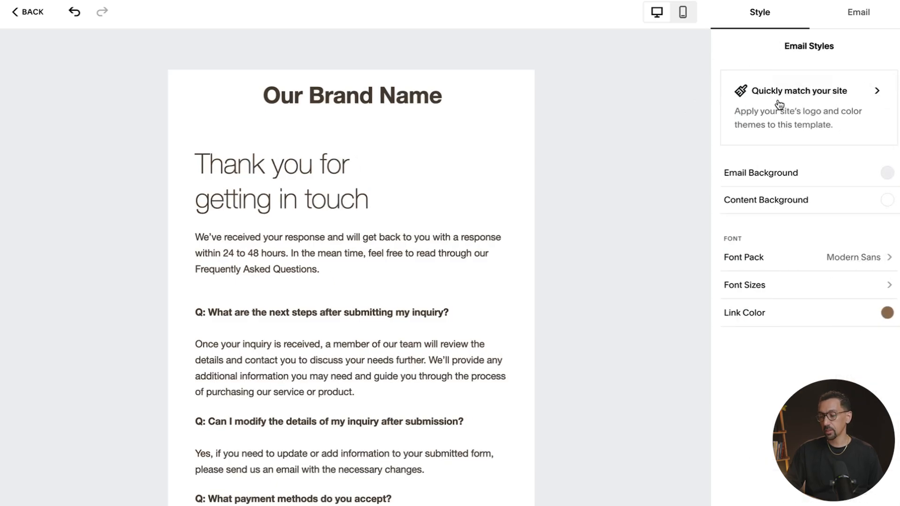
pyautogui.click(861, 11)
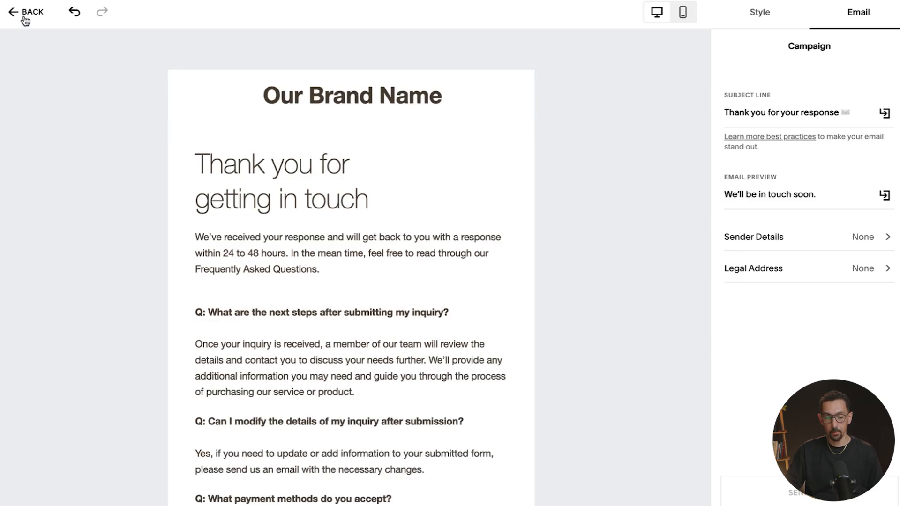
# - Return to the automation, attempt activation, and go to the campaign plan upgrade options
pyautogui.click(25, 12)
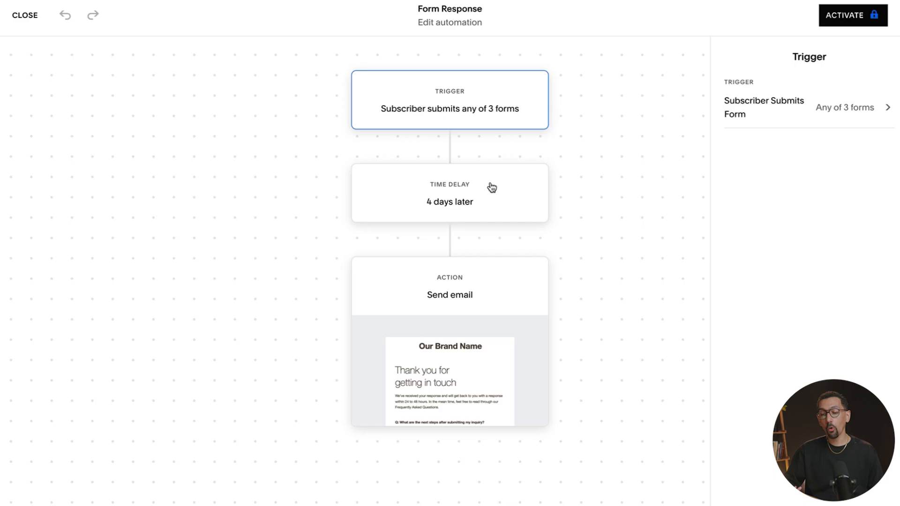
pyautogui.moveTo(851, 19)
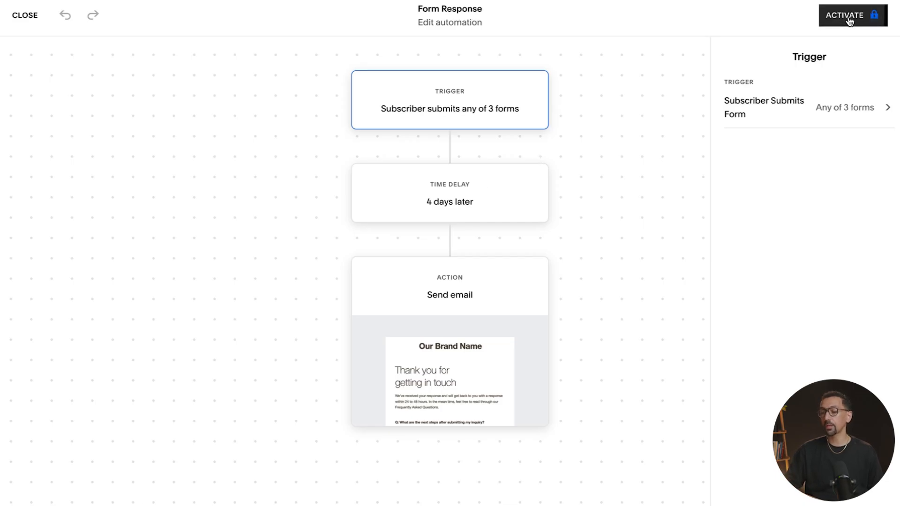
pyautogui.click(847, 14)
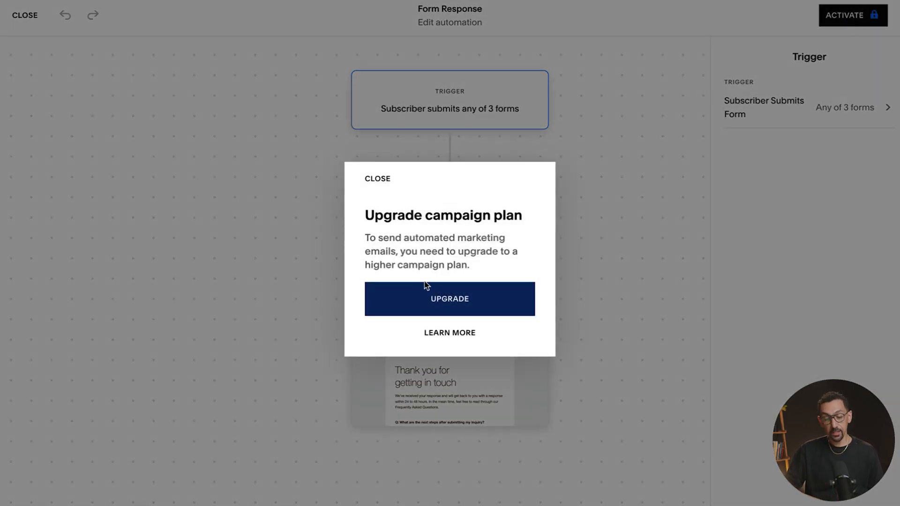
pyautogui.click(449, 299)
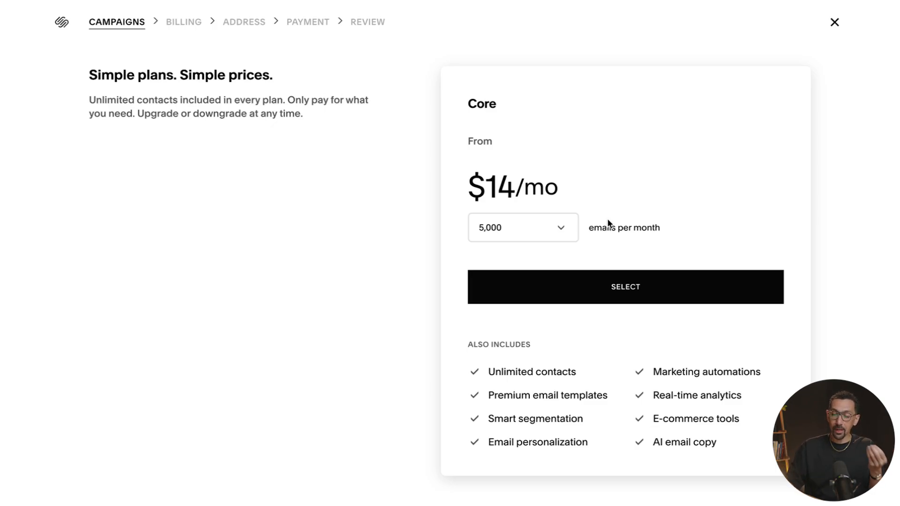
# - Try the 500-email tier, then select the Core plan: 5,000 emails at $14/mo
pyautogui.click(523, 228)
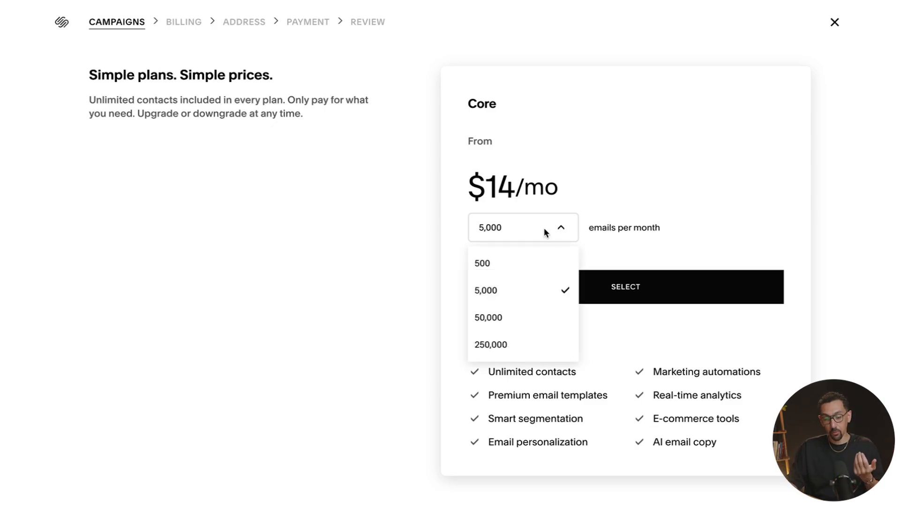
pyautogui.click(482, 263)
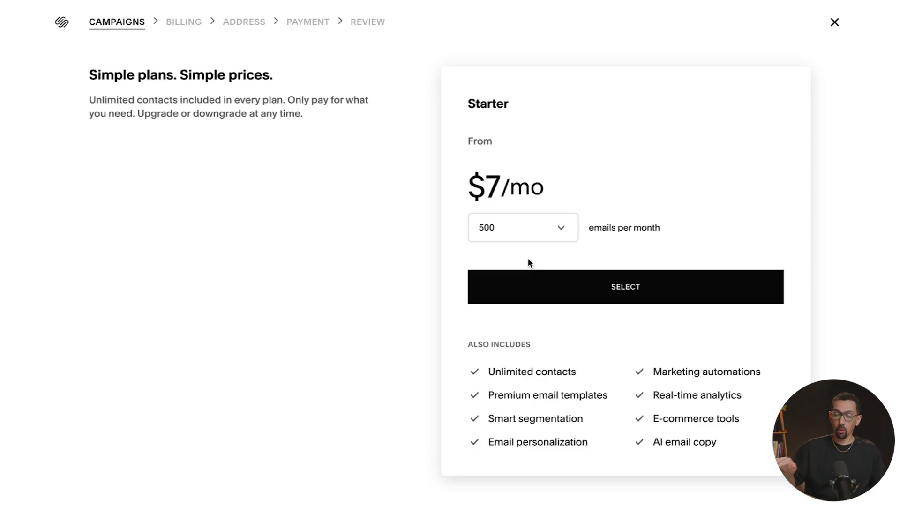
pyautogui.moveTo(515, 231)
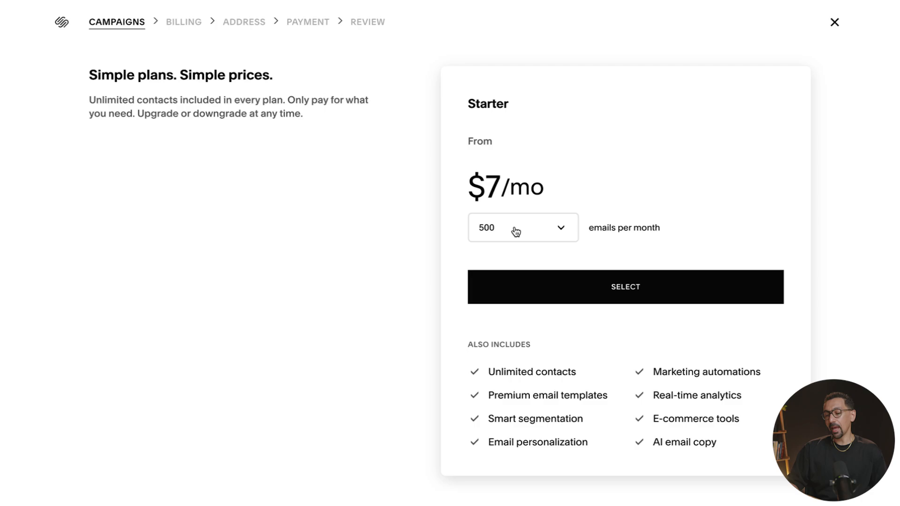
pyautogui.click(523, 227)
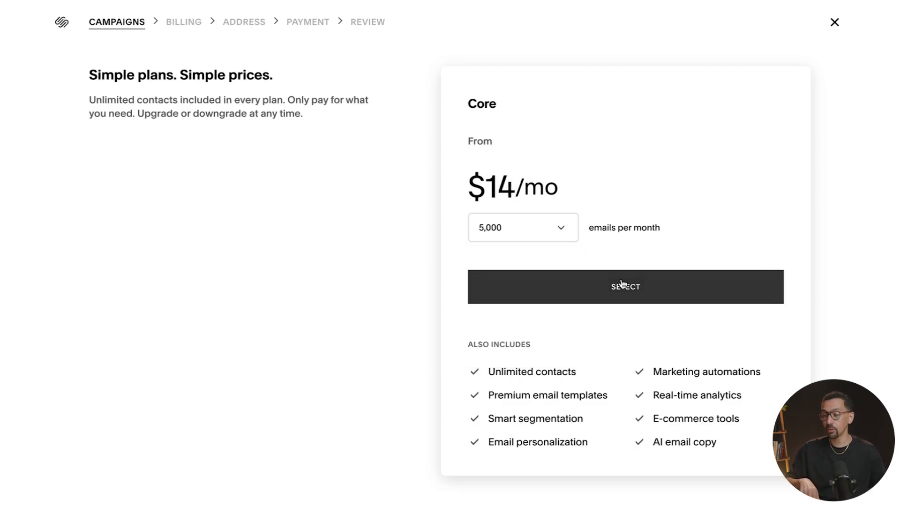
pyautogui.click(625, 287)
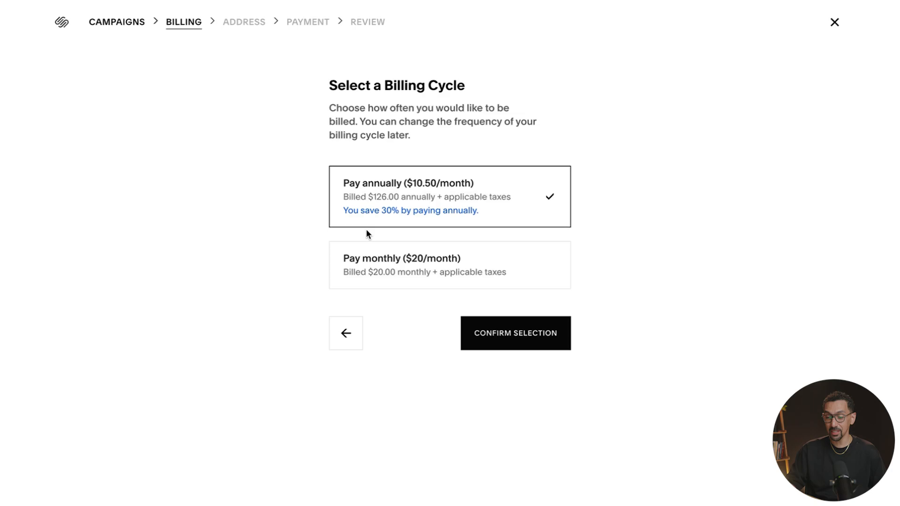
pyautogui.moveTo(426, 205)
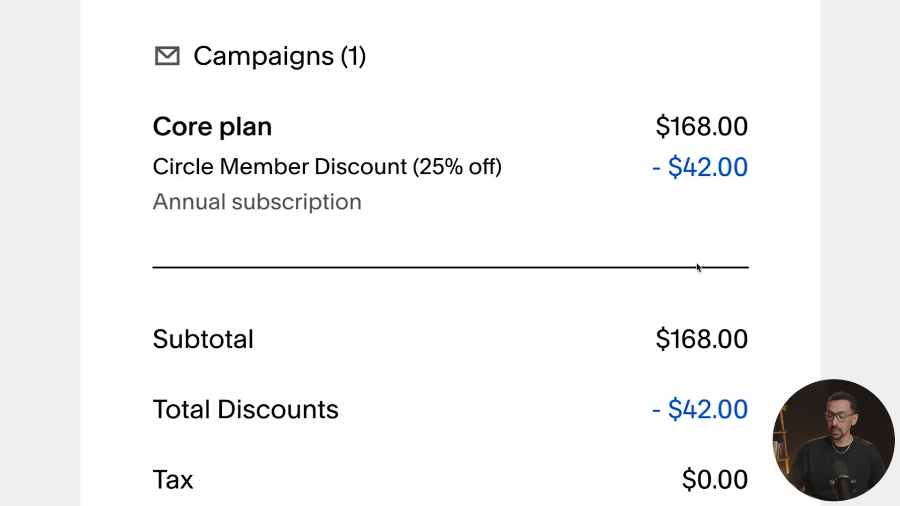
pyautogui.scroll(-3)
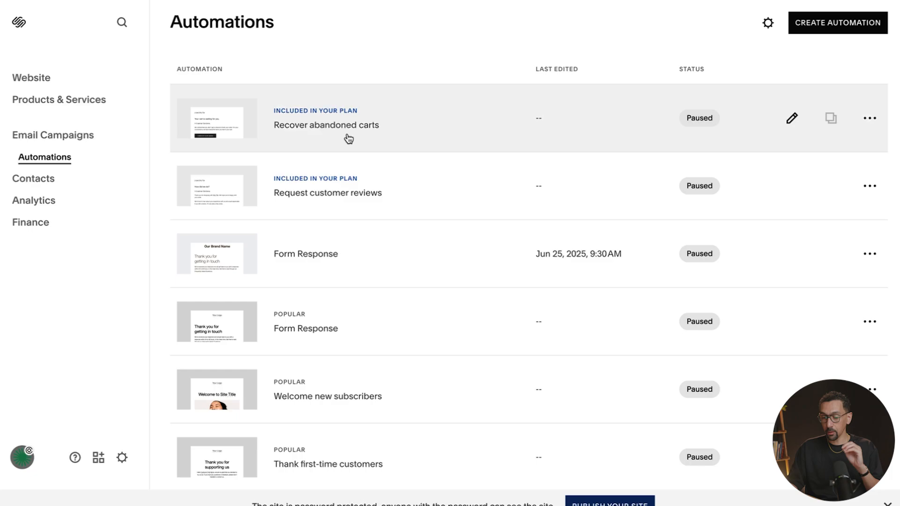
pyautogui.moveTo(335, 205)
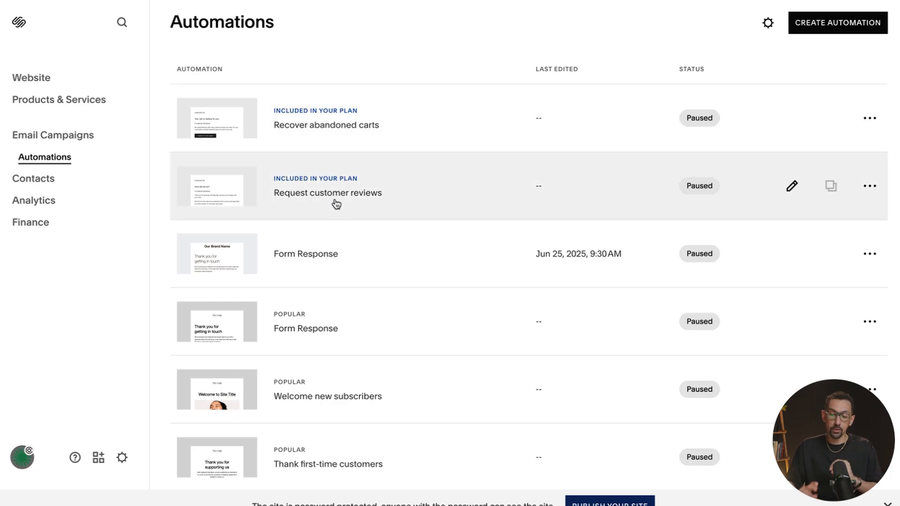